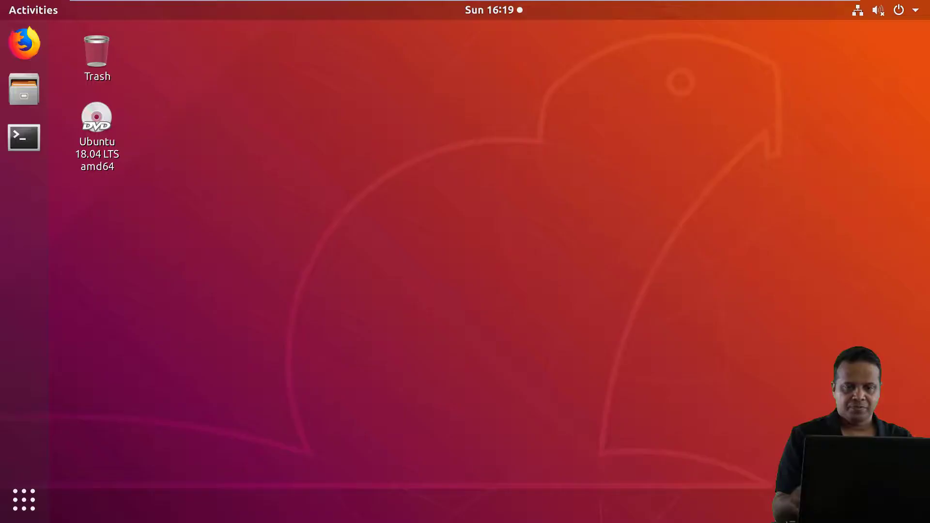
mouse_move(523, 199)
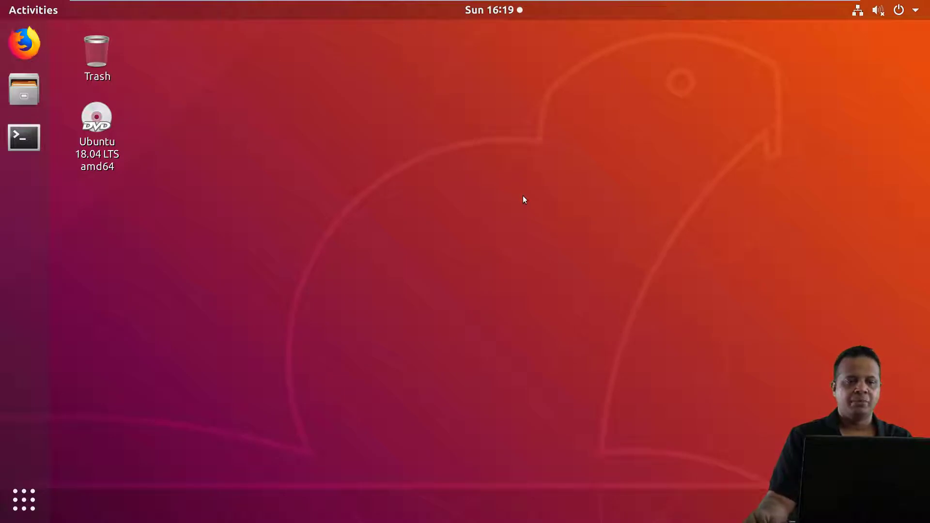
mouse_move(505, 144)
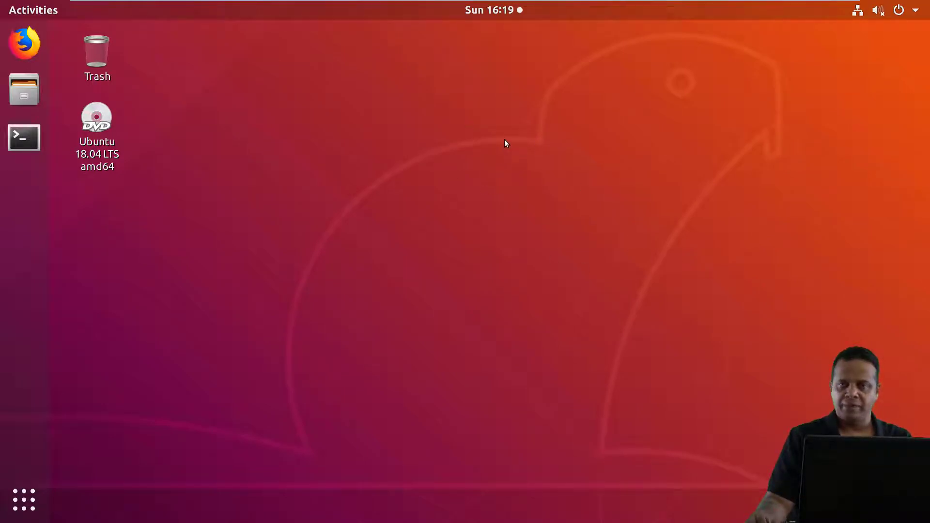
- Launch GNOME Terminal from the dock launcher
left_click(24, 137)
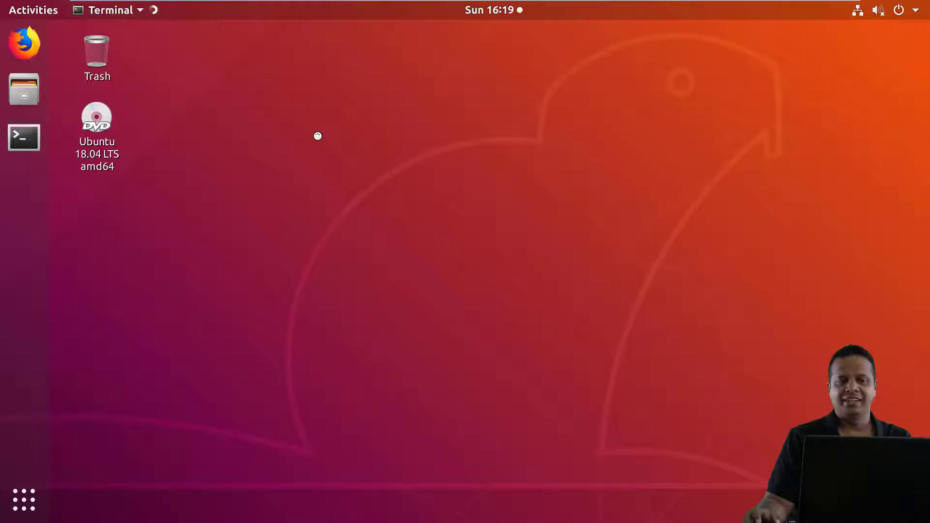
- Run sudo apt update with the admin password, ending with 98 upgradable packages
left_click(24, 138)
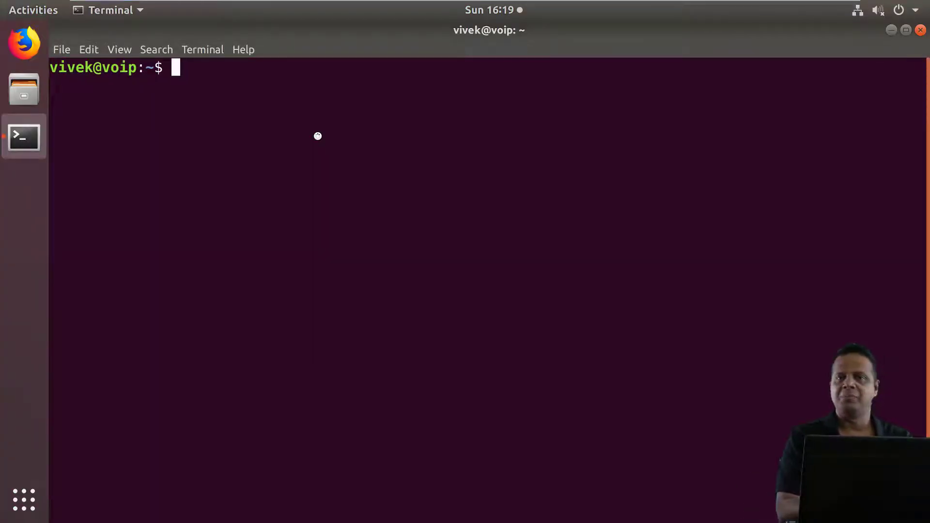
type("s")
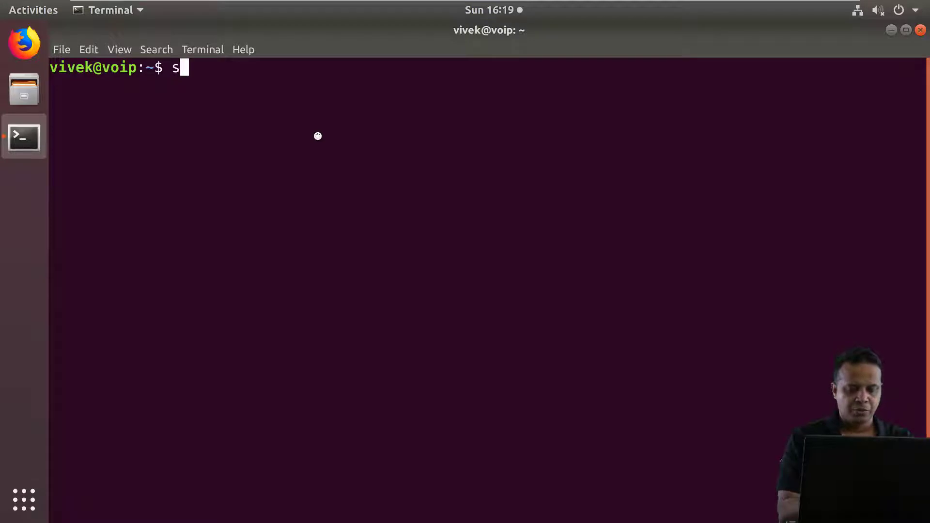
type("udo apt update")
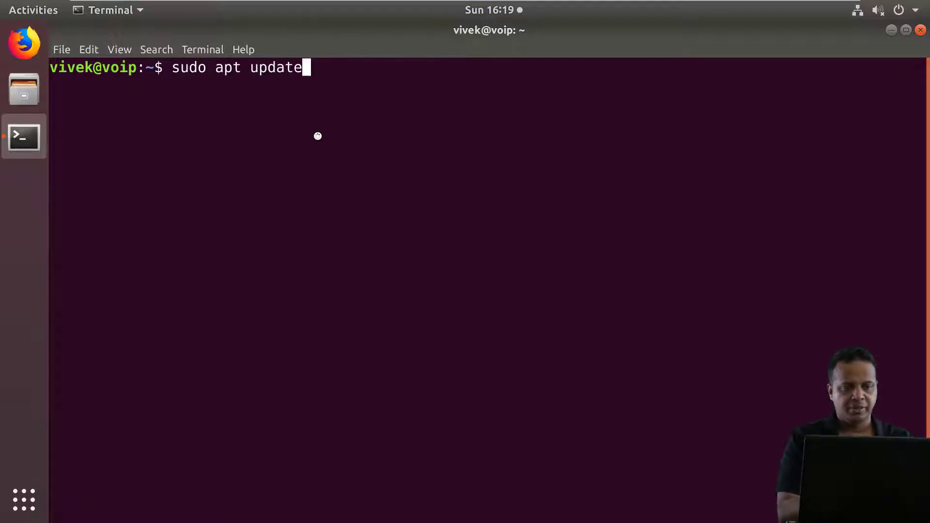
key("Return")
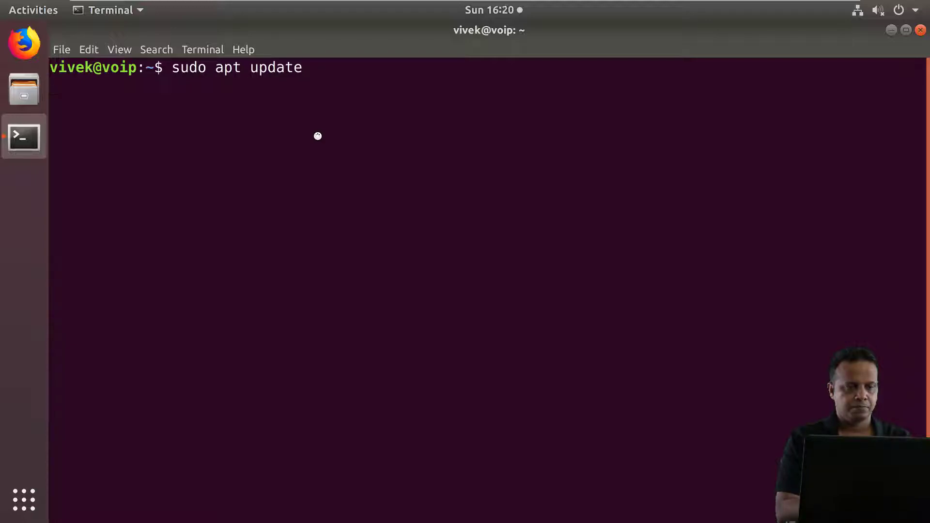
key("Return")
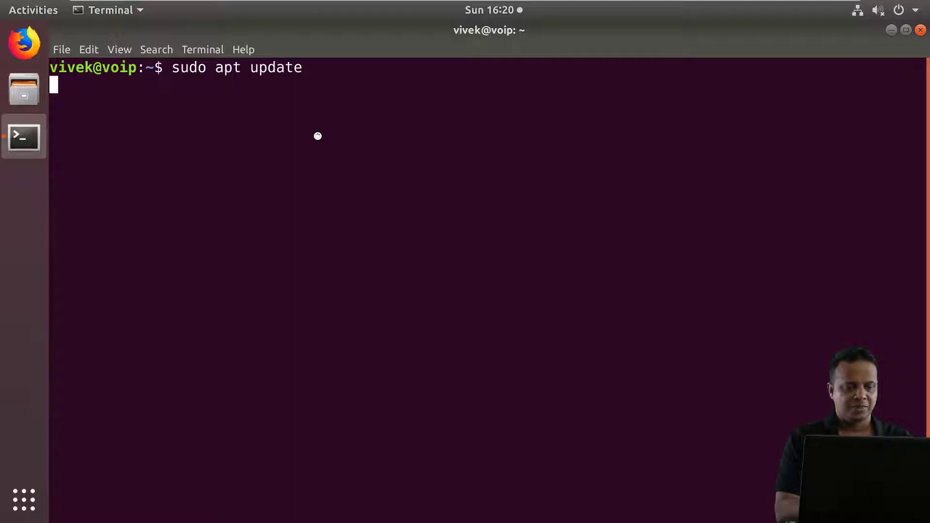
key("Return")
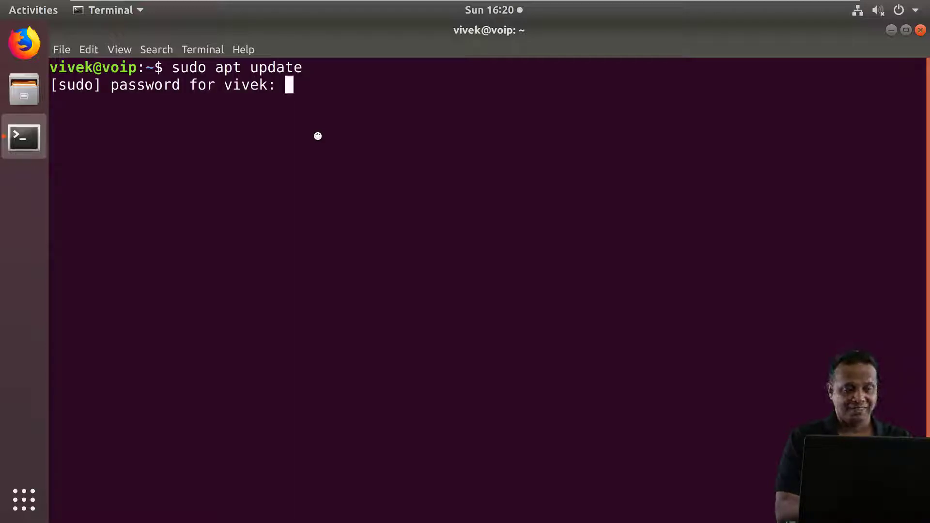
key("Return")
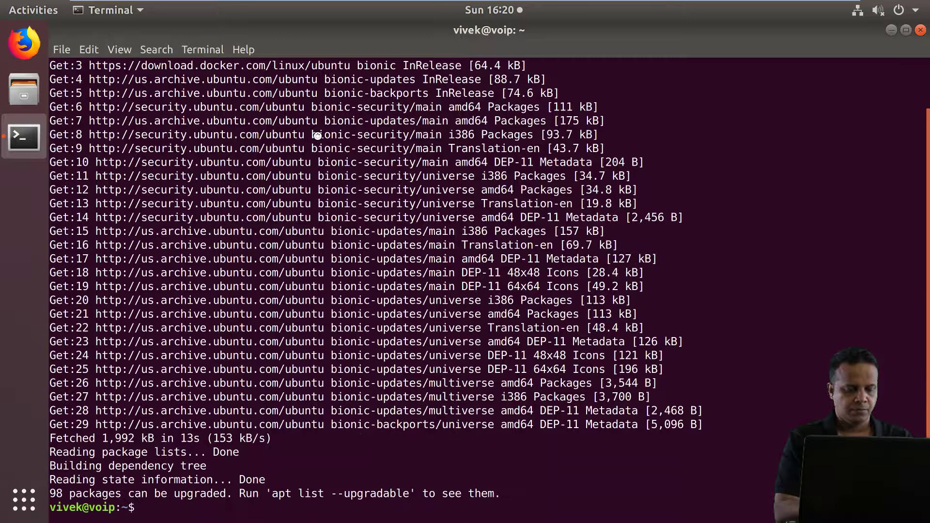
- Edit the recalled command into an apt-cache madison query, then cancel the misspelled version
type("sudo apt update")
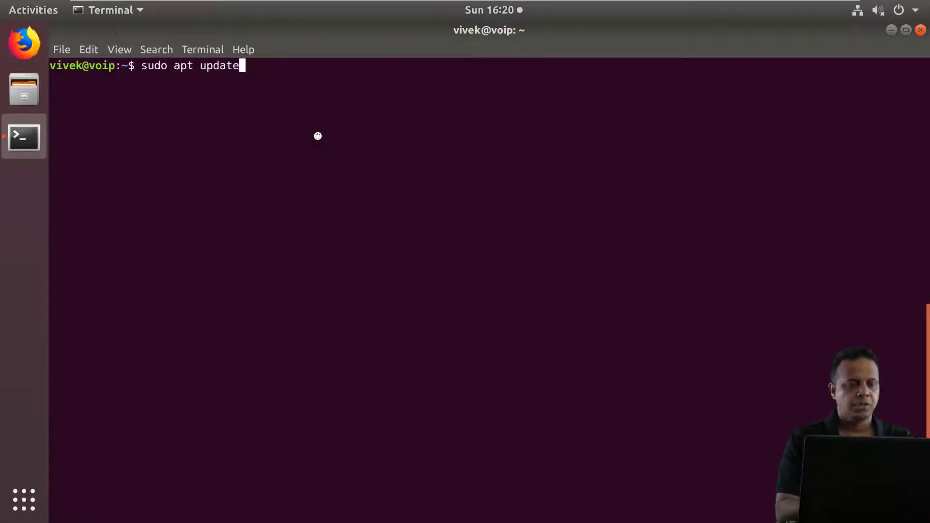
key("BackSpace")
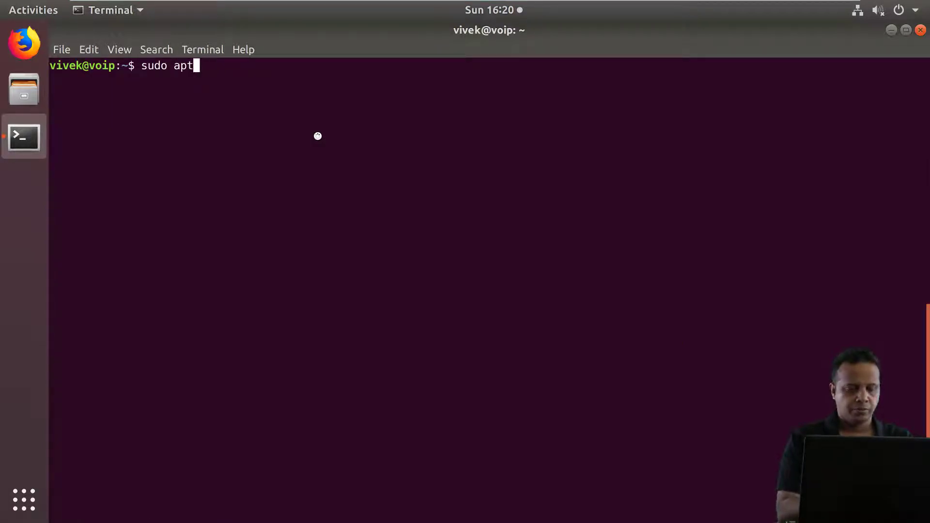
type("-cache madis")
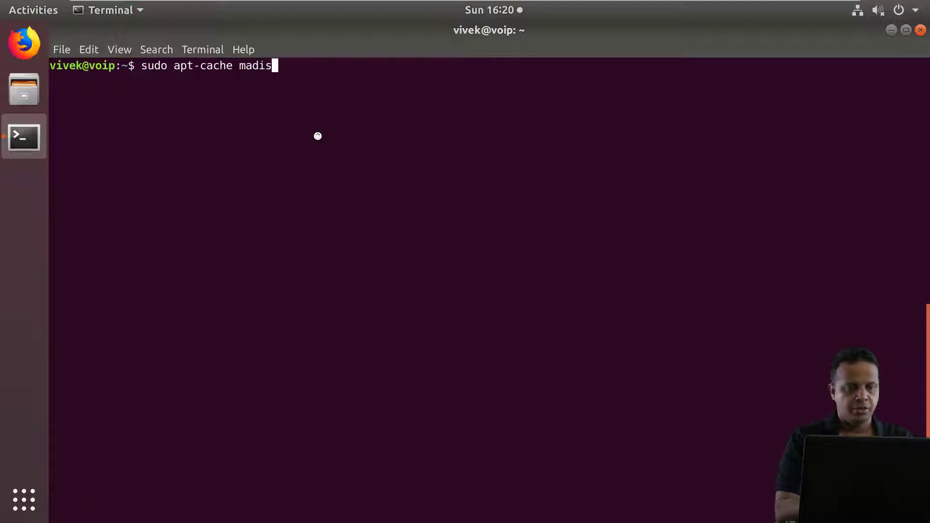
type("on wiresahrk")
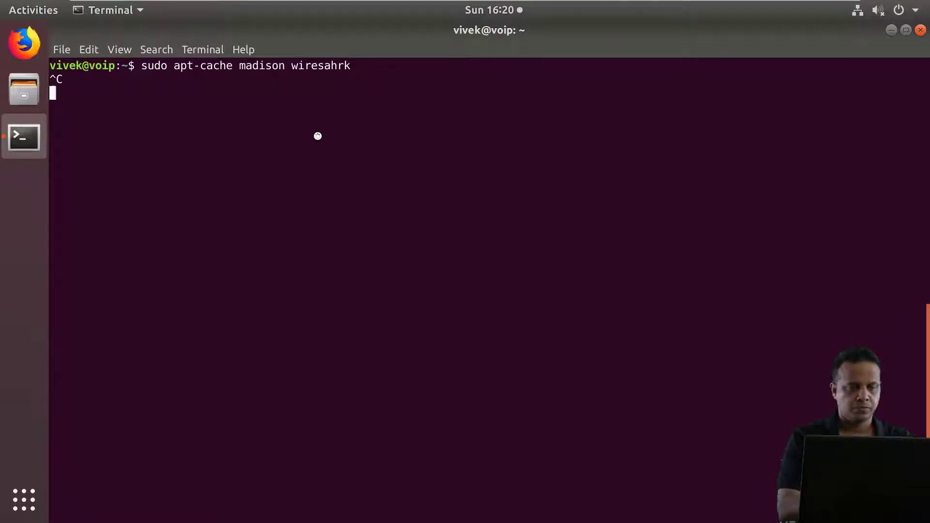
key("ctrl+c")
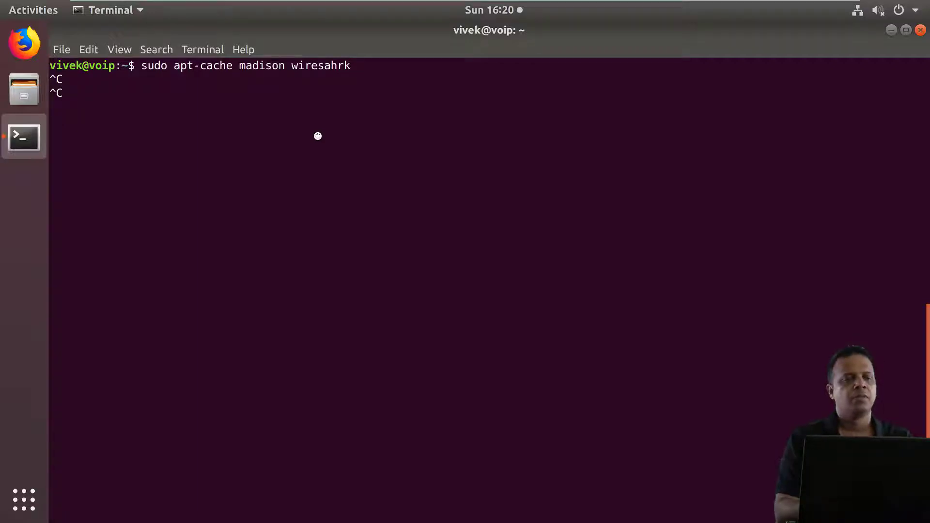
- Clear the screen and run sudo apt-cache madison wireshark, showing 2.4.5-1 from universe
key("Up")
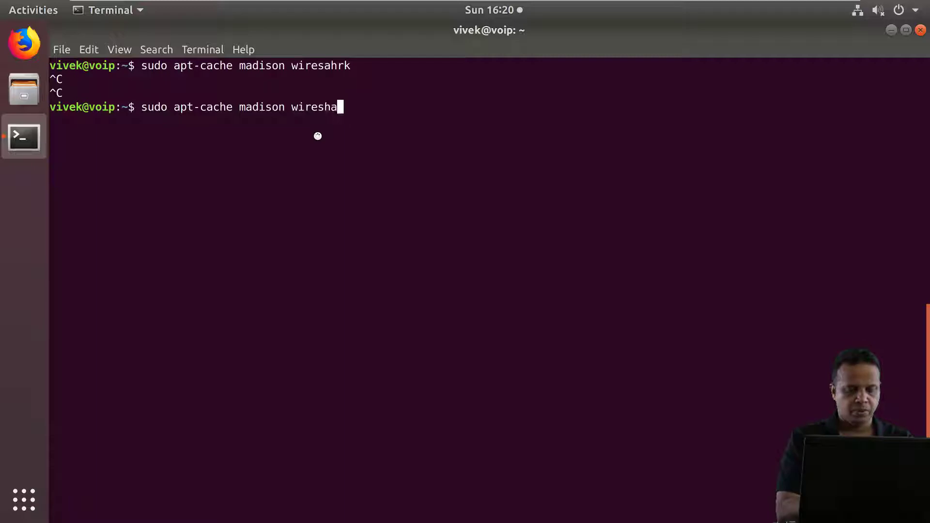
key("Return")
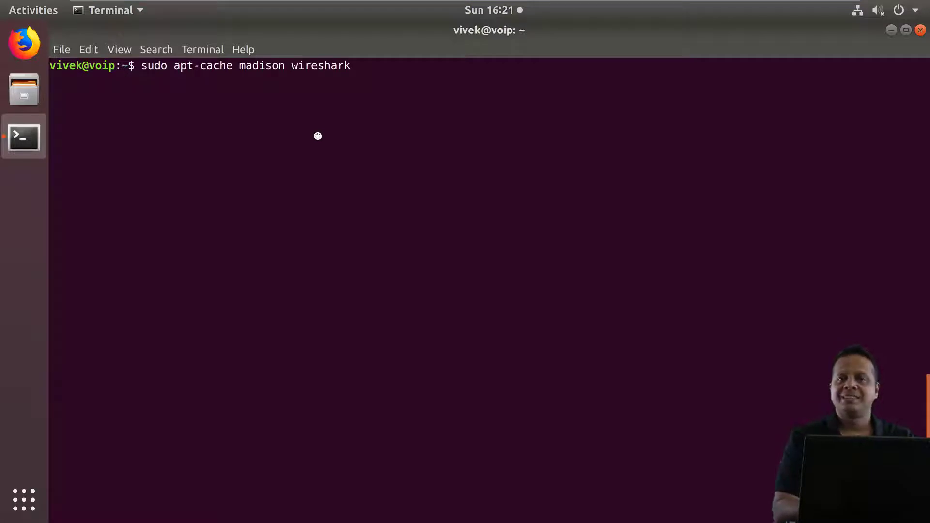
key("Return")
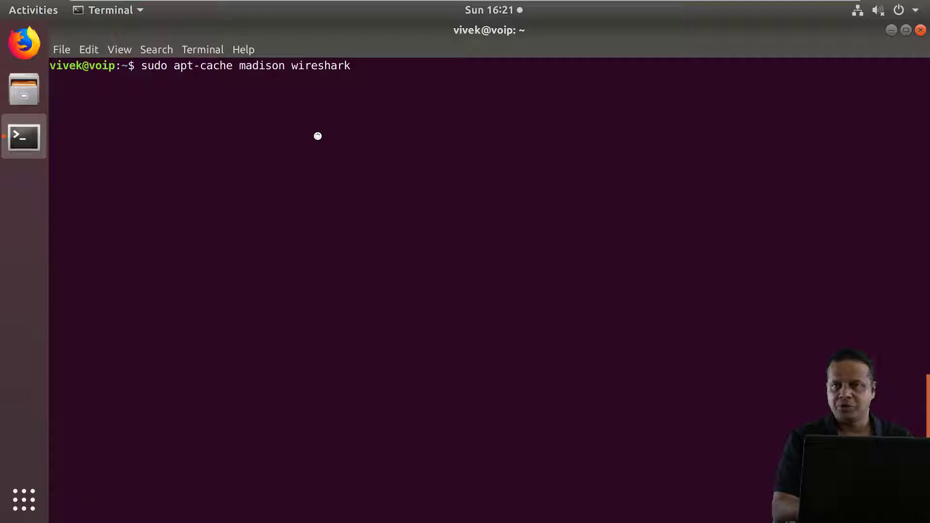
key("Return")
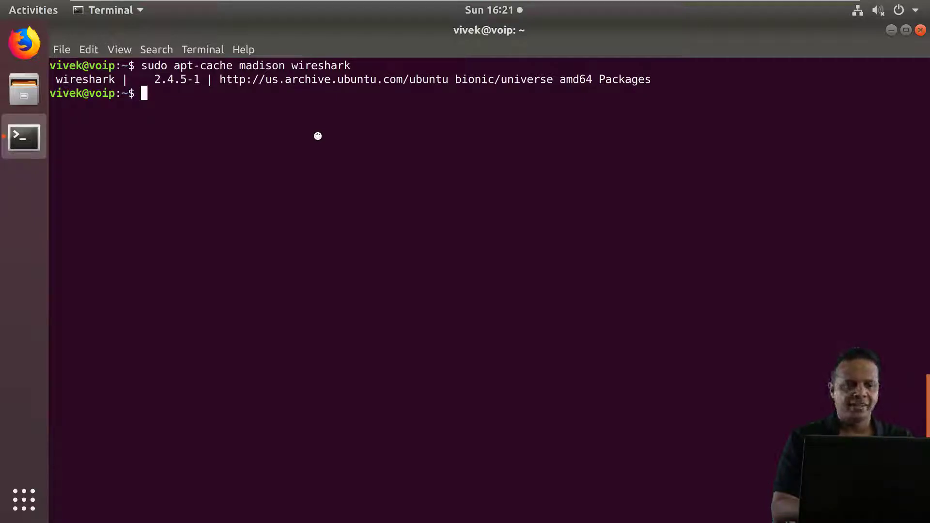
key("Return")
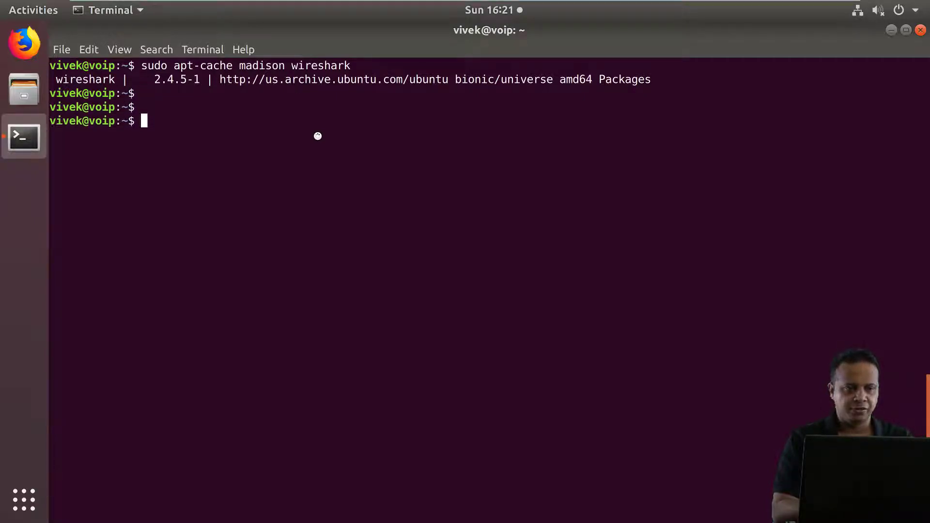
key("Return")
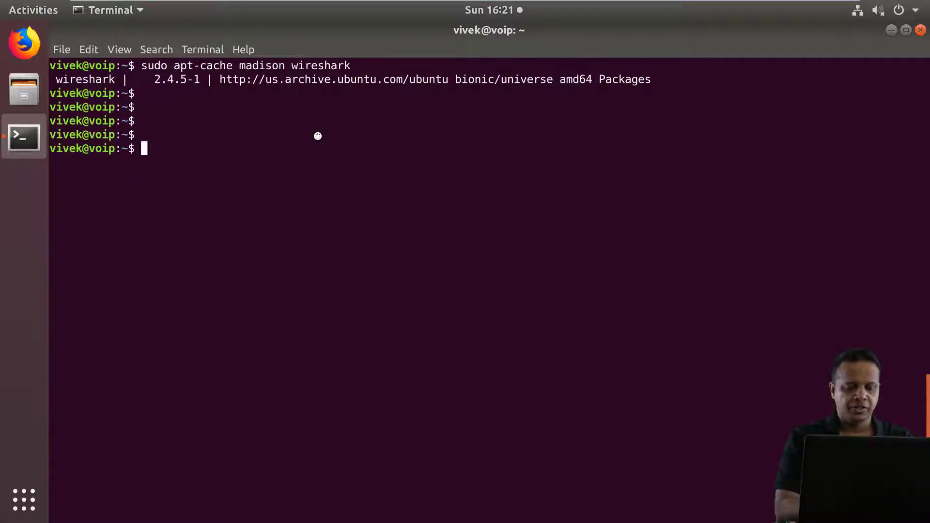
type("sudo")
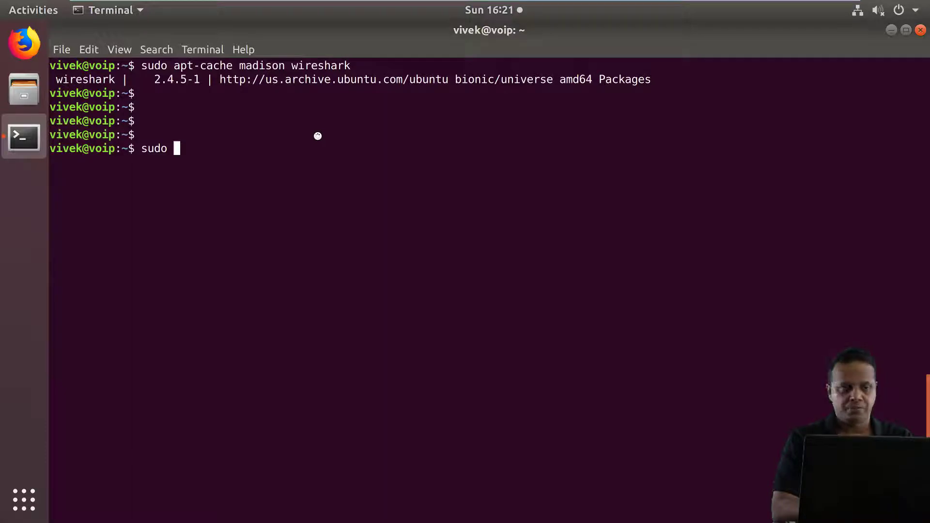
- Run sudo apt-add-repository ppa:wireshark-dev/stable
type("apt")
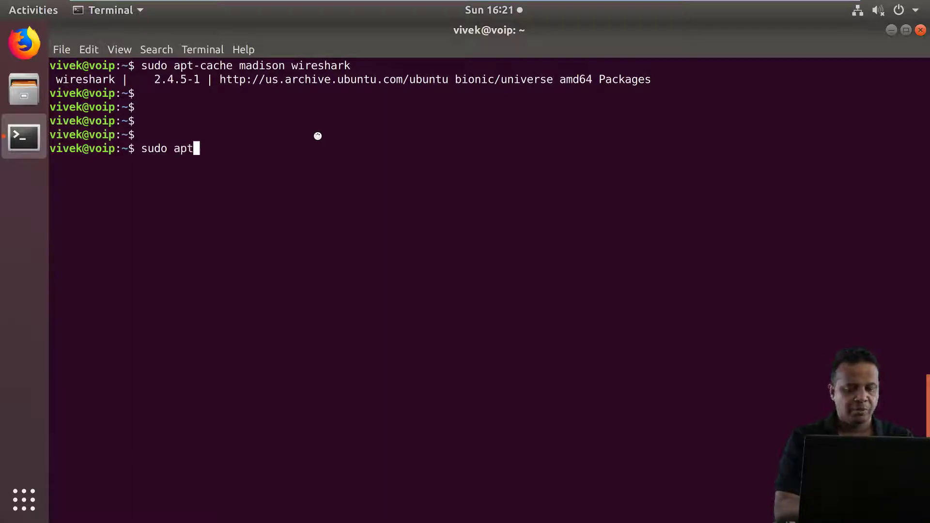
type("-repository")
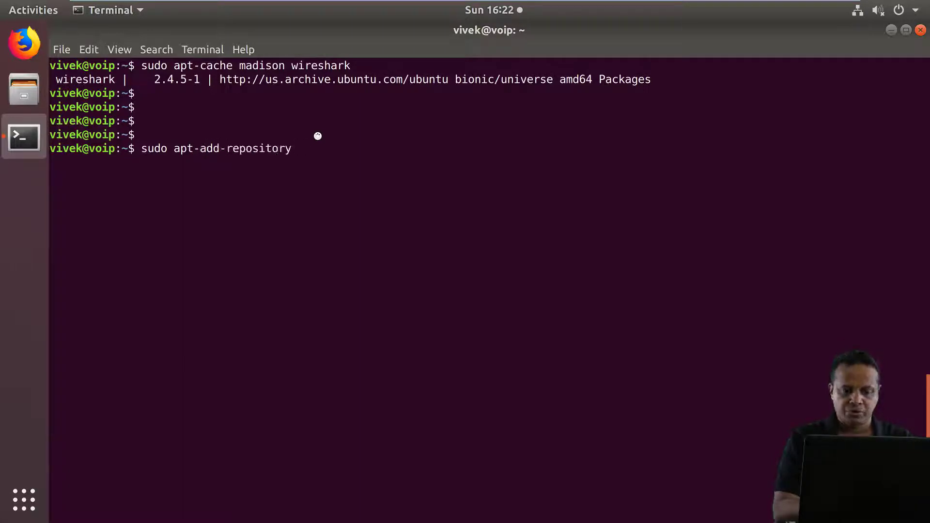
type("ppa")
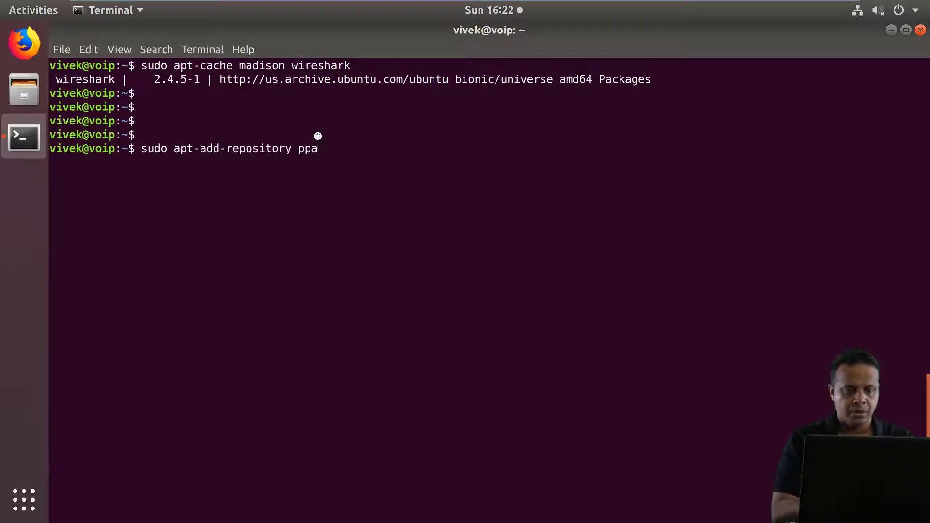
type(":wireshark-de")
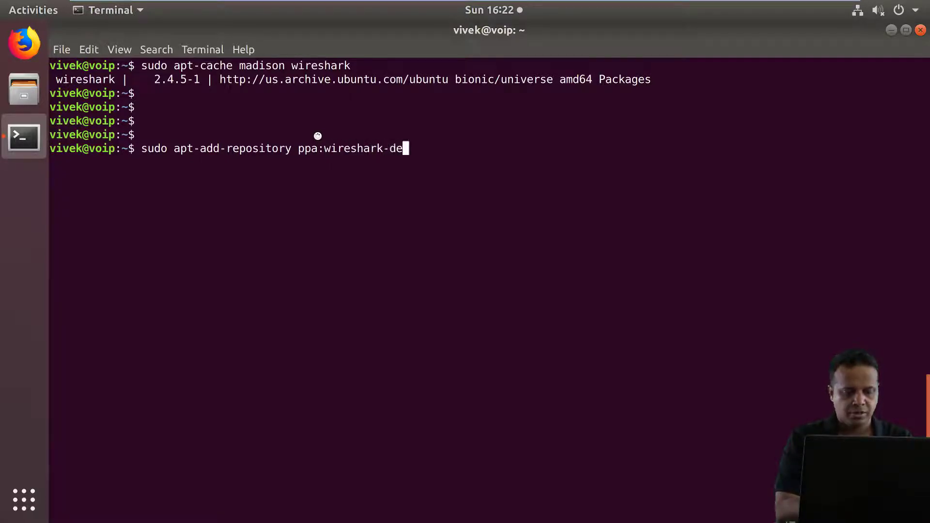
type("v/stable")
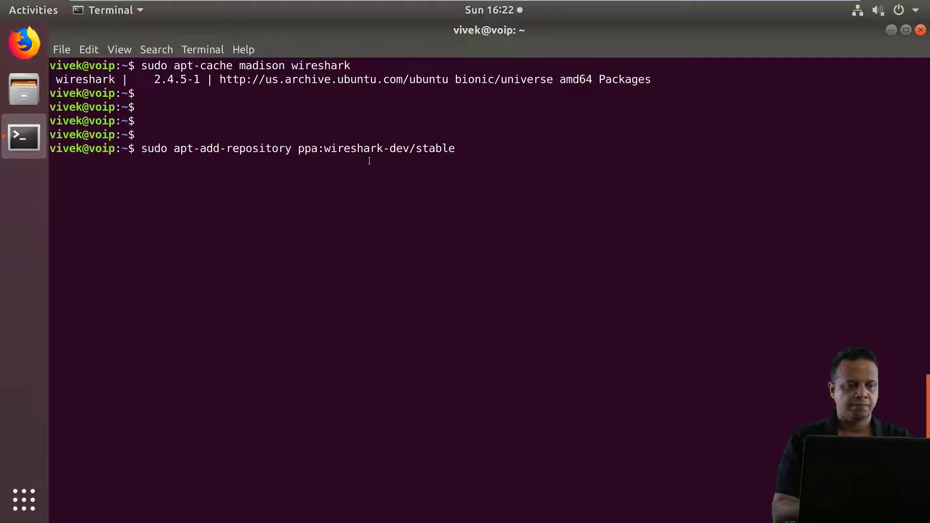
key("Return")
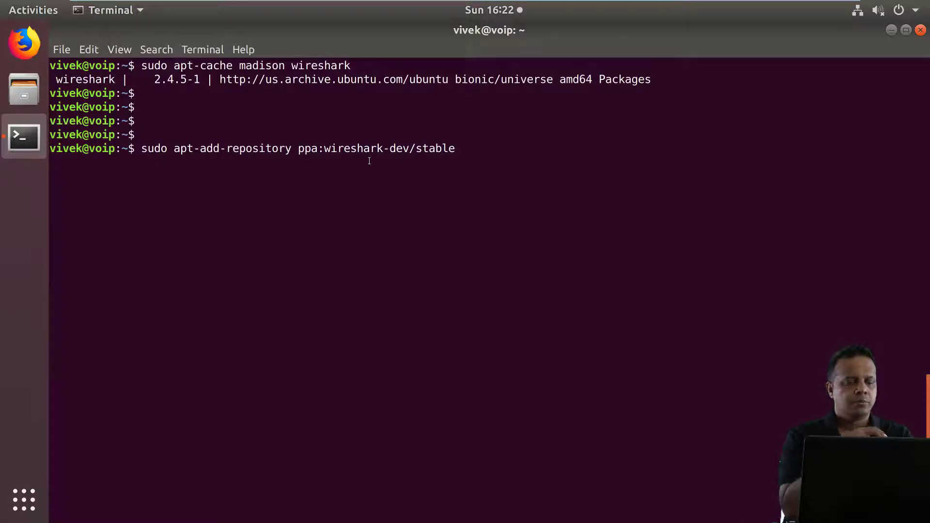
key("Return")
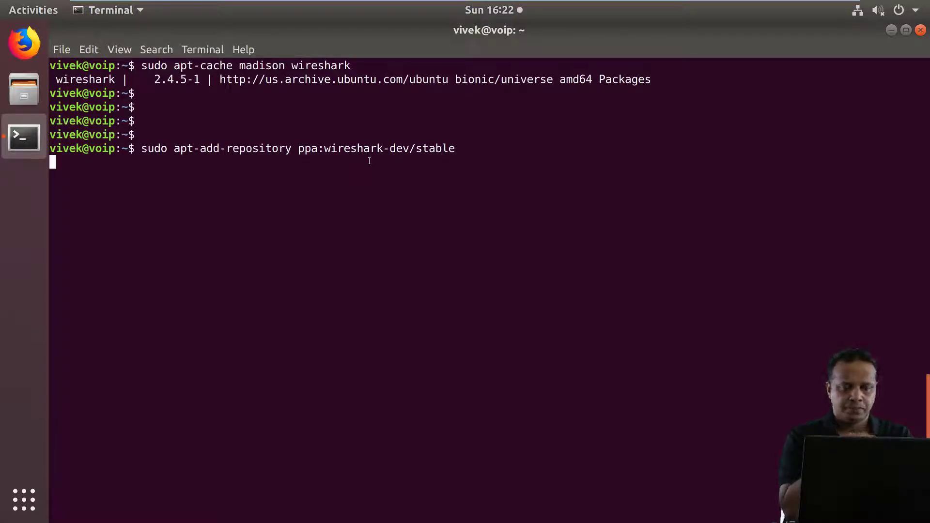
- Confirm adding the PPA and let the package lists refresh until reading reports Done
key("Return")
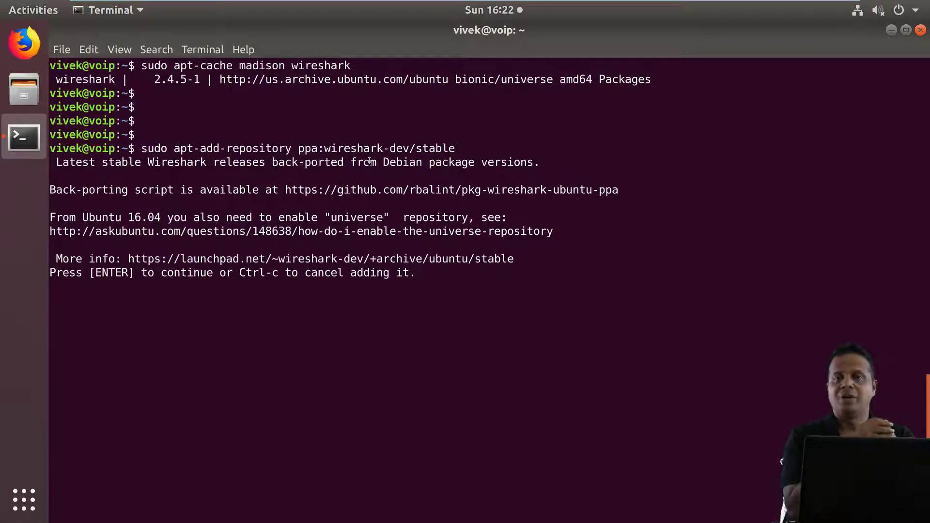
key("Return")
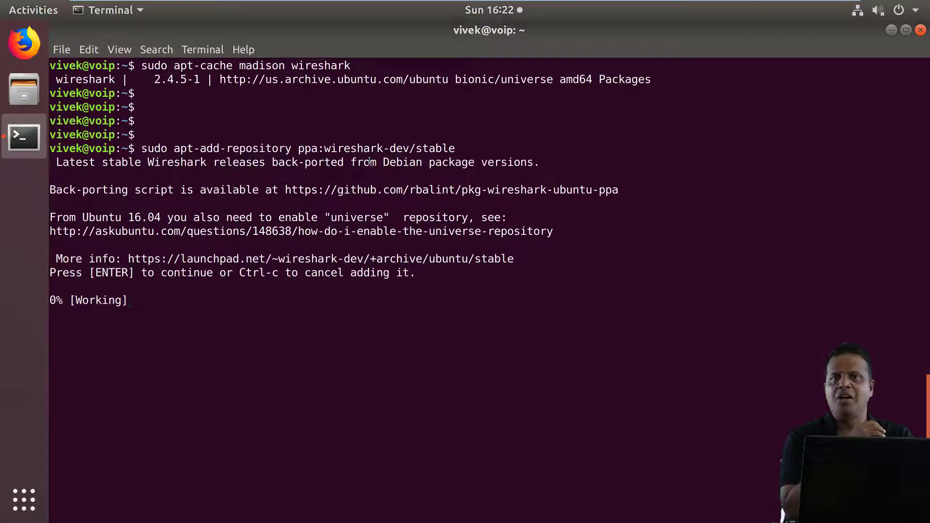
key("Return")
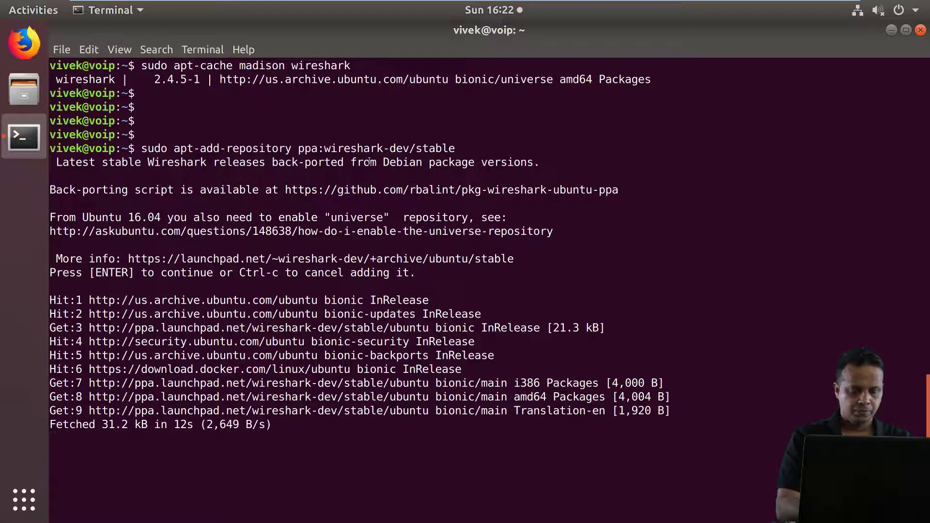
key("Return")
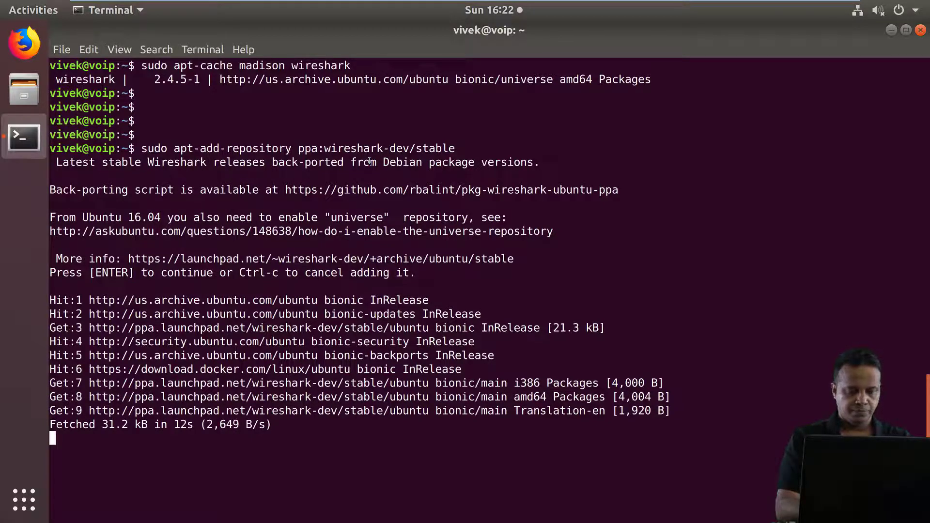
key("Return")
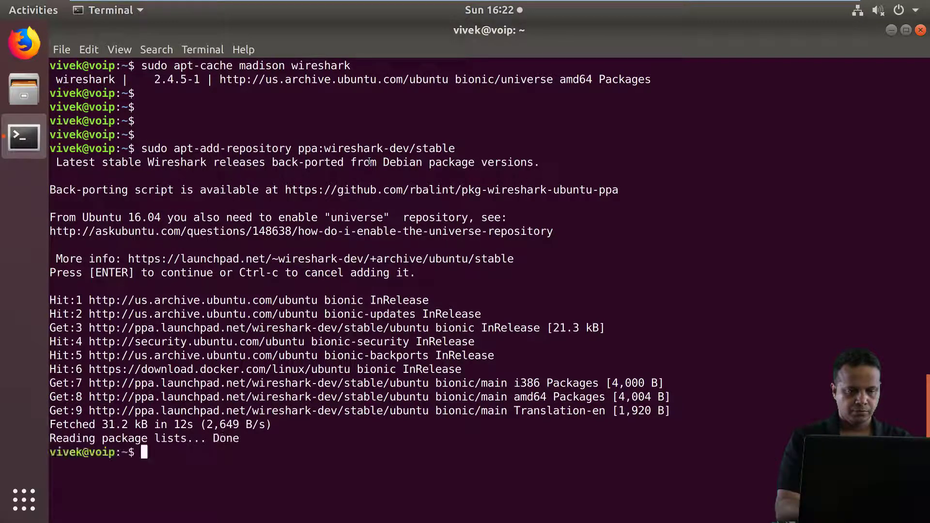
key("Return")
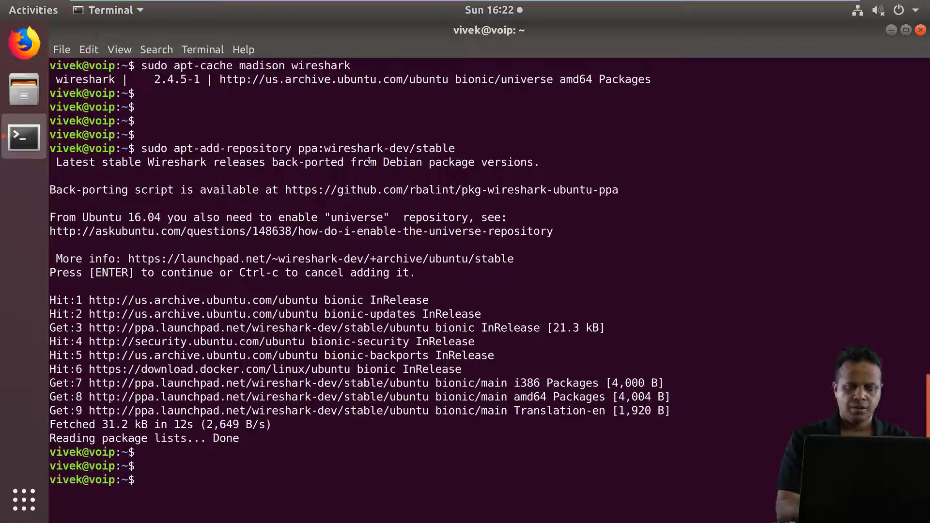
- Rerun sudo apt-cache madison wireshark, now listing 2.6.1 from the PPA and 2.4.5-1
type("sudo apt-cache madison wireshark")
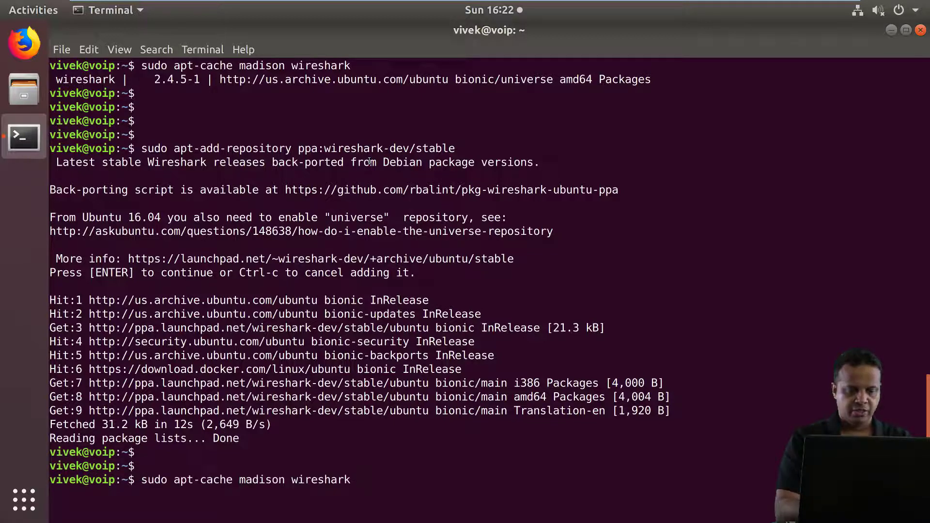
mouse_move(359, 480)
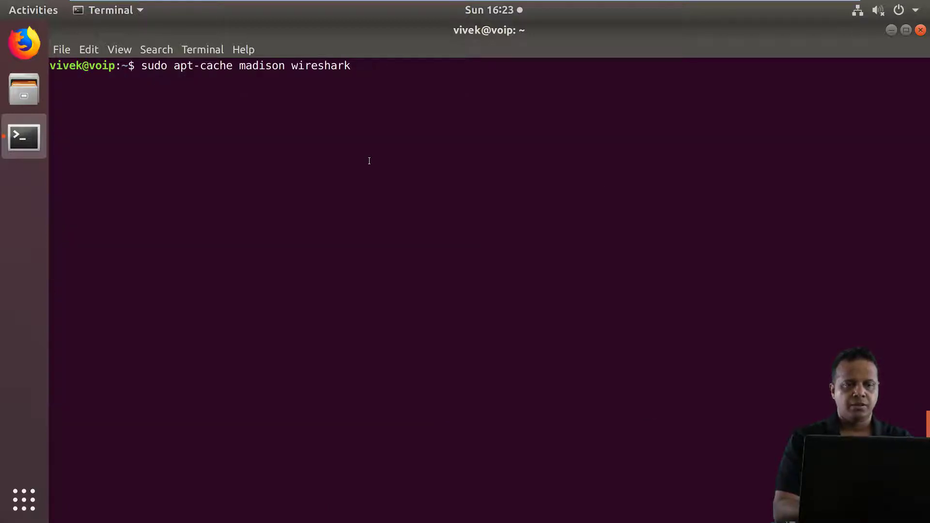
key("Return")
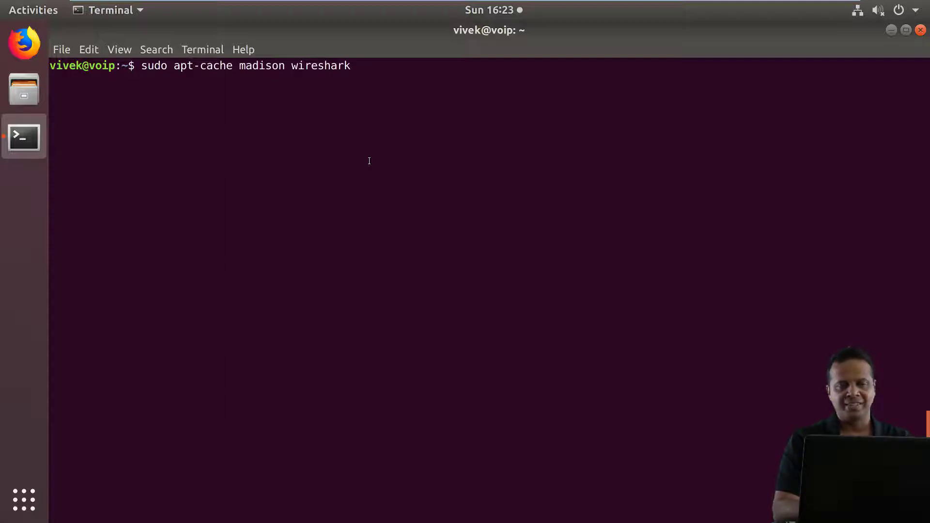
key("Return")
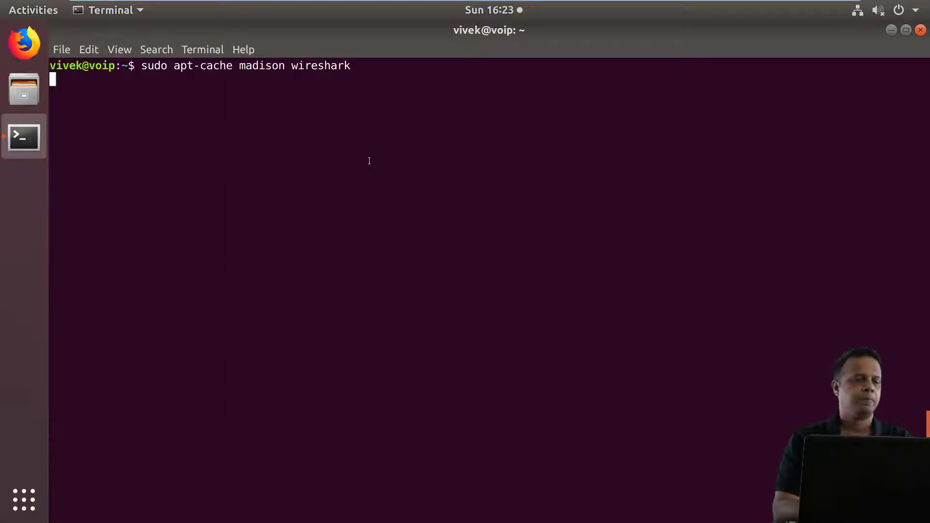
key("Return")
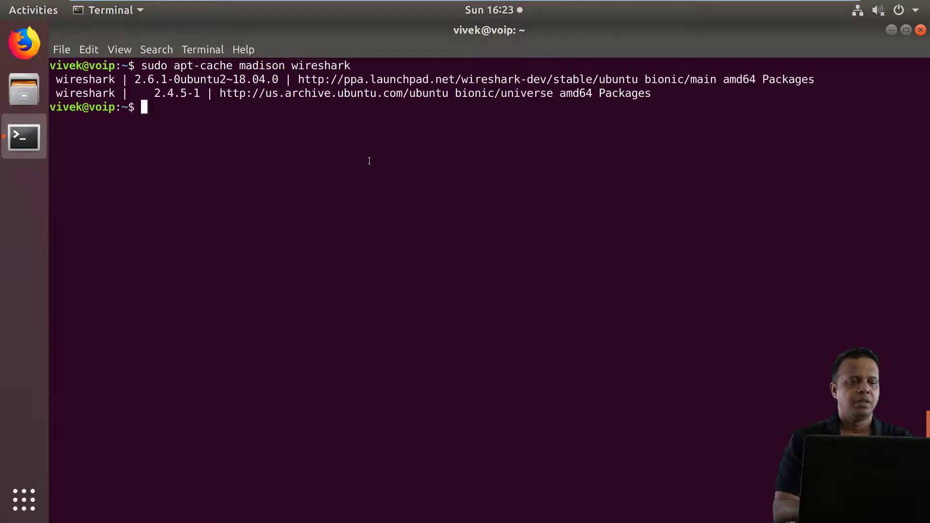
key("Return")
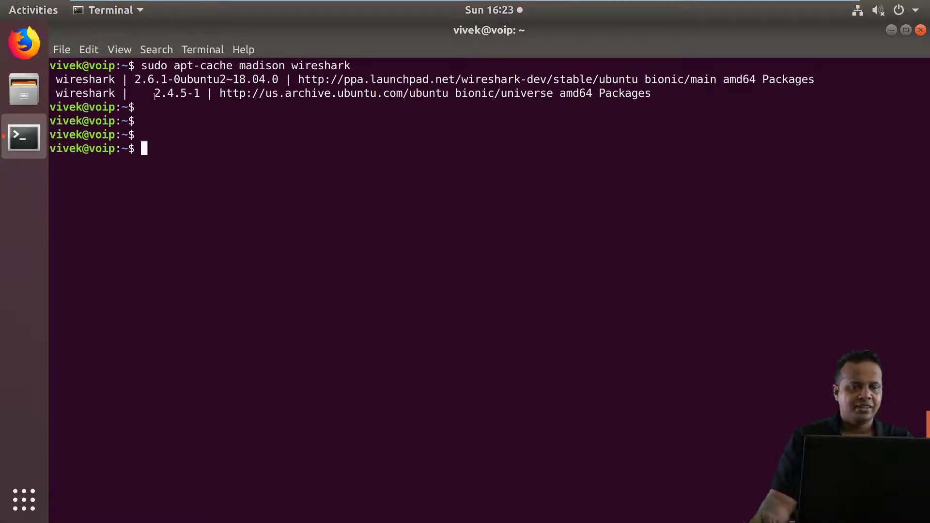
mouse_move(525, 79)
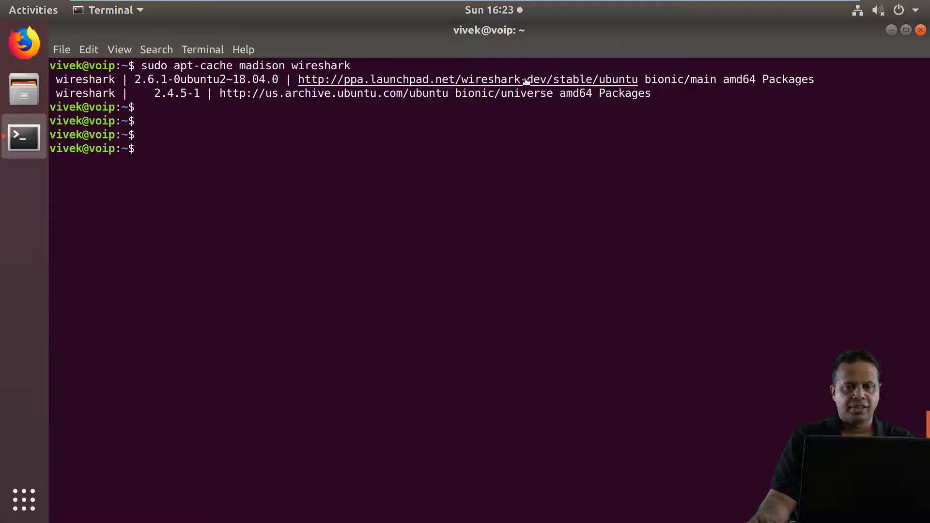
double_click(150, 79)
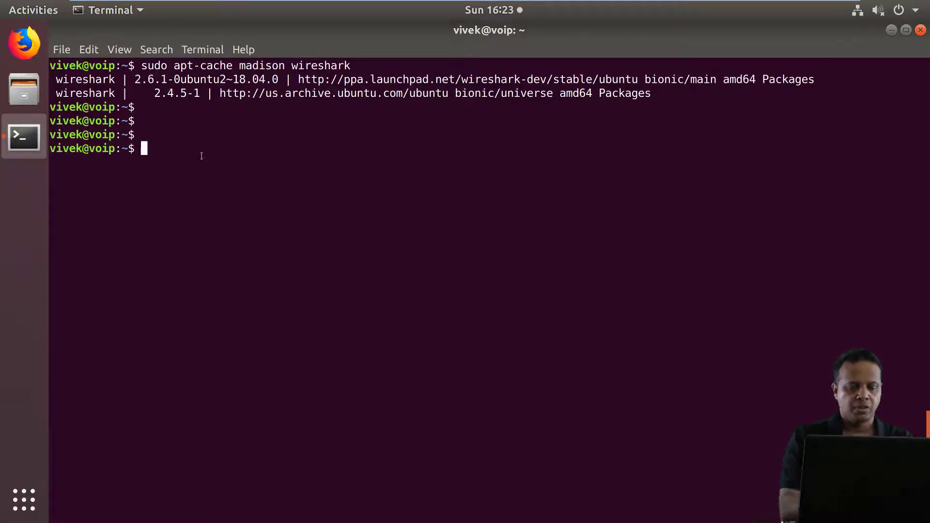
- Run sudo apt install wireshark tshark and answer y to download the 32 new packages
type("sudo apt ins")
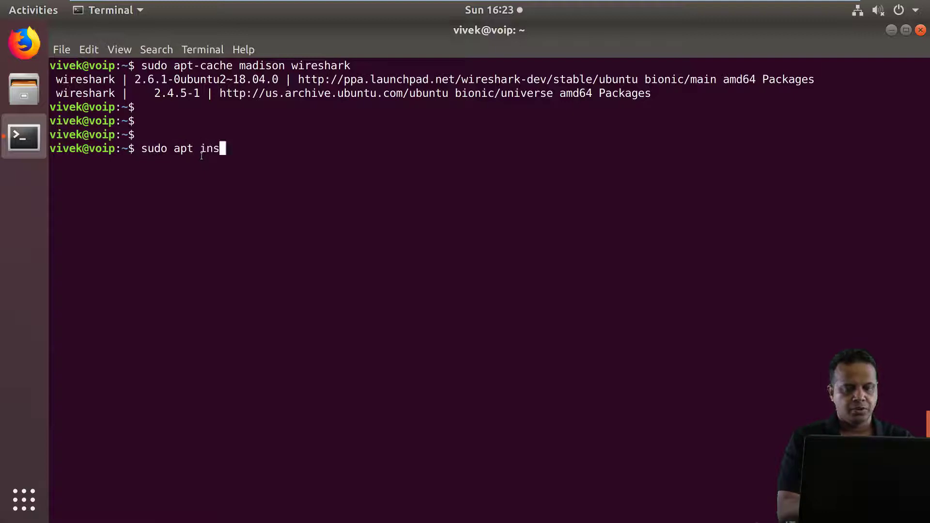
type("tall wiresh")
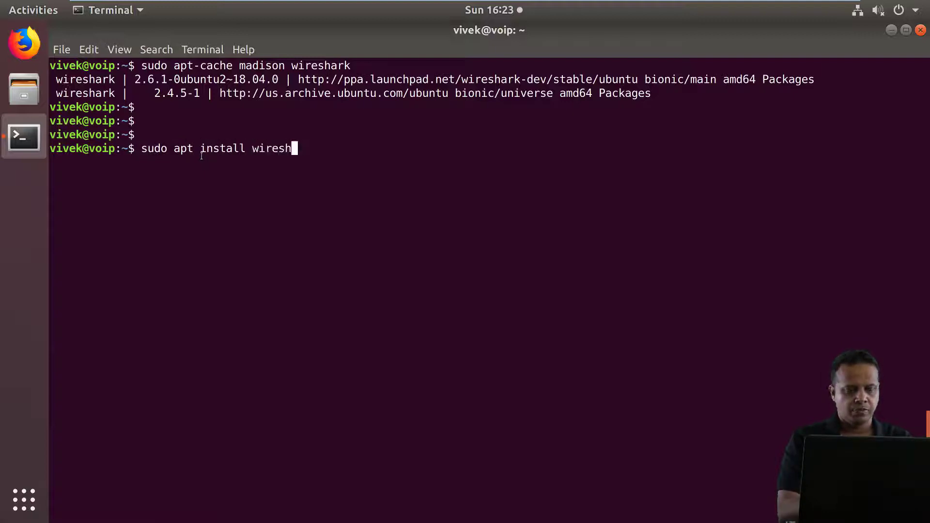
type("ark tshark")
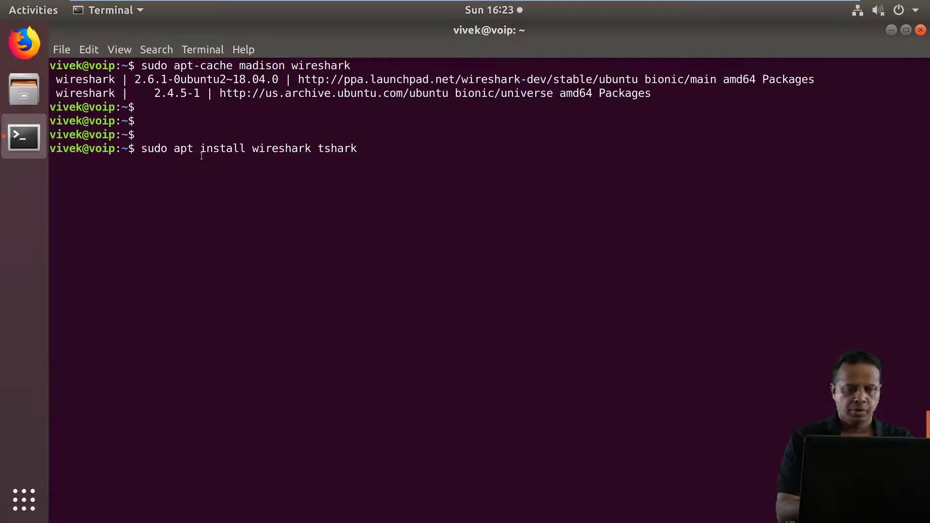
key("Return")
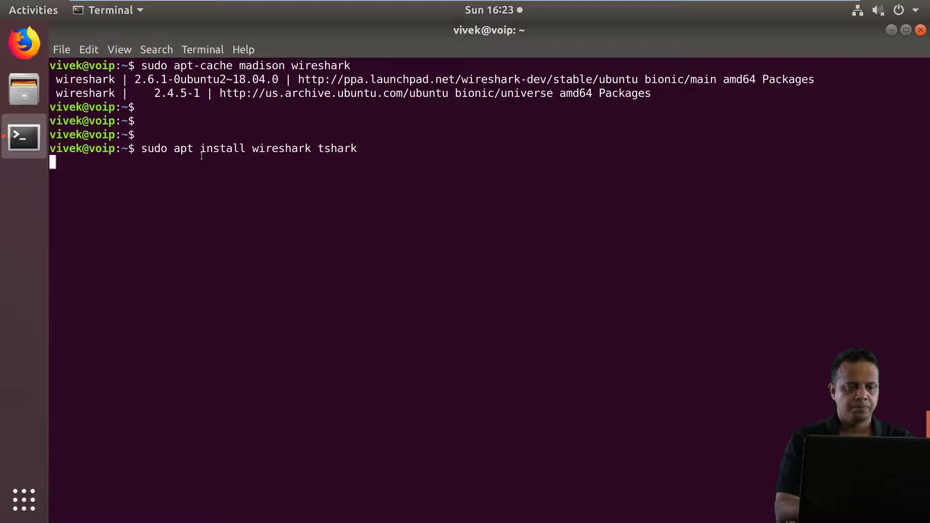
key("Return")
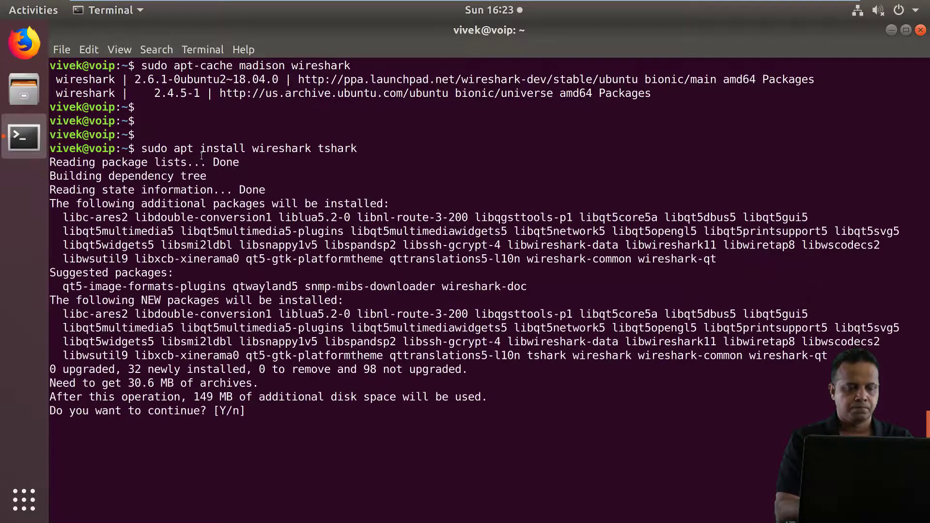
type("y")
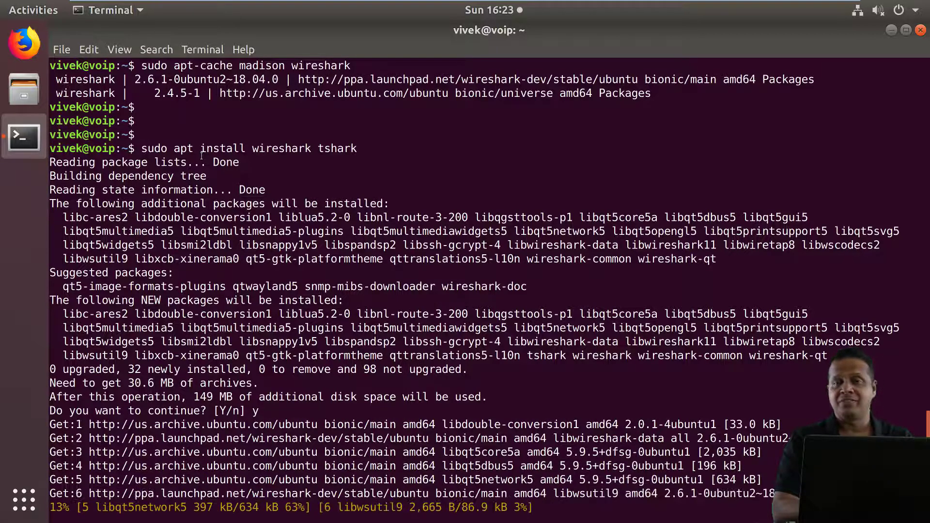
scroll("down", 3)
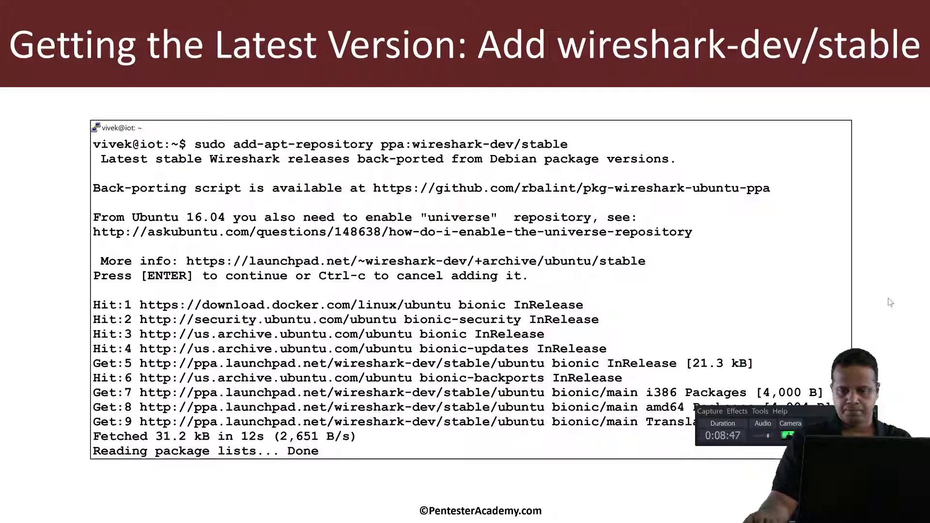
- Advance past the 'Add wireshark-dev/stable' recap slide
key("Return")
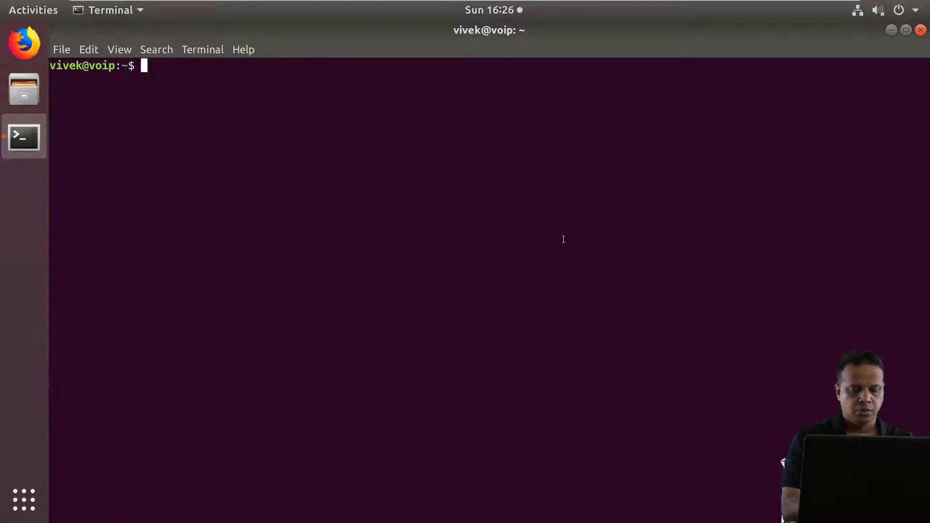
- Run sudo usermod -a -G wireshark $USER to add the current user to the wireshark group
type("sudo usermod")
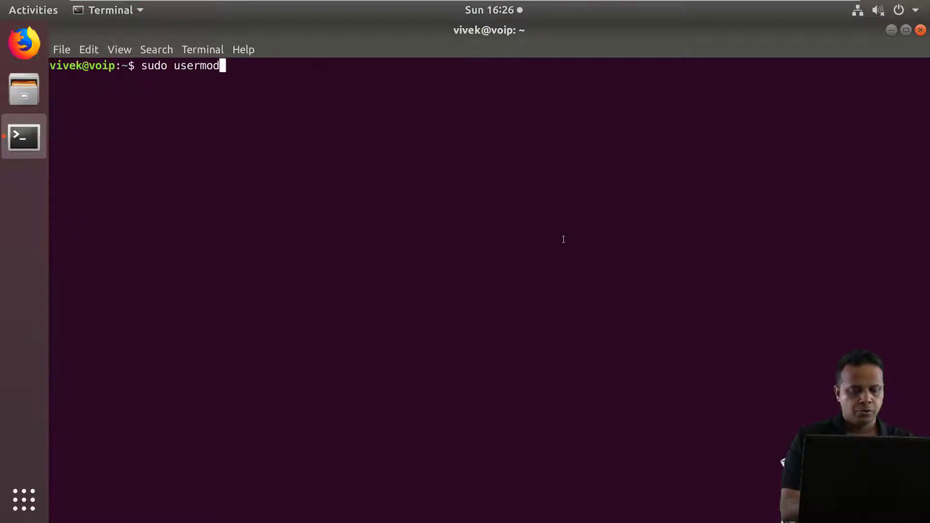
type("-a -G")
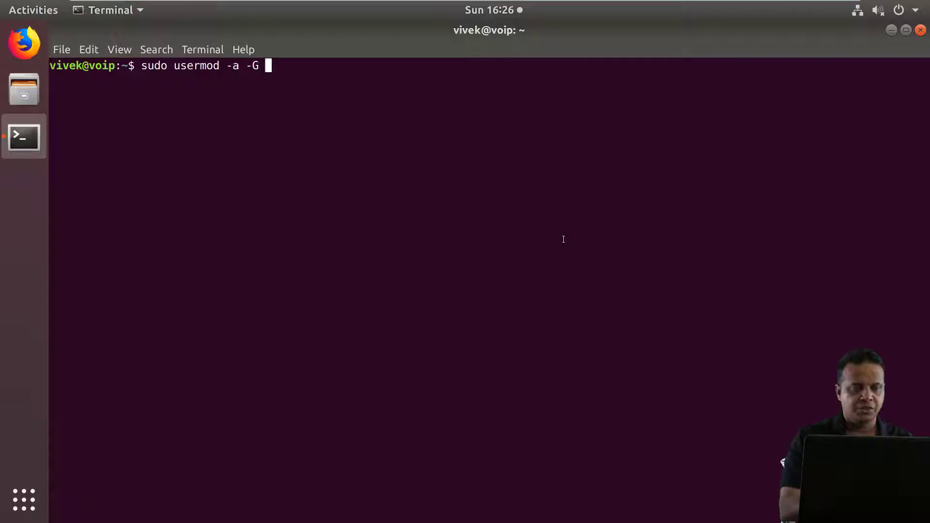
type("wires")
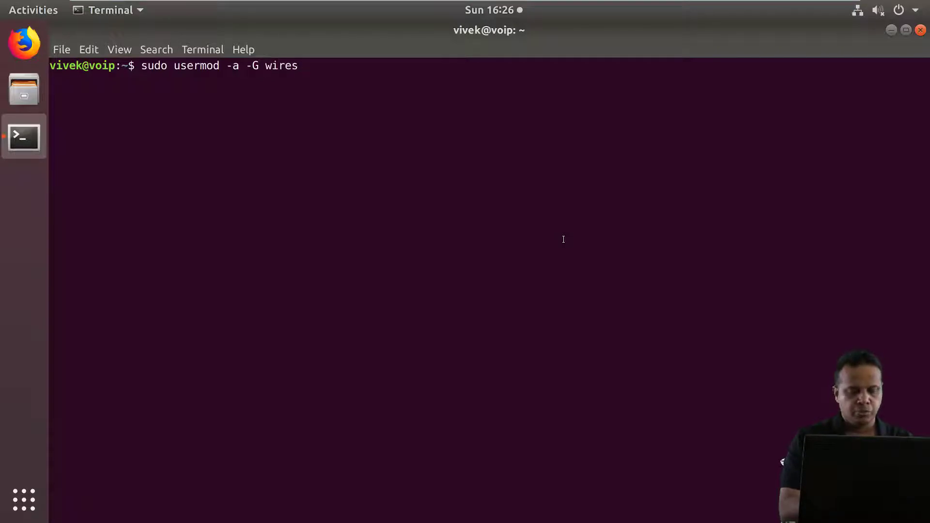
type("hark $USER")
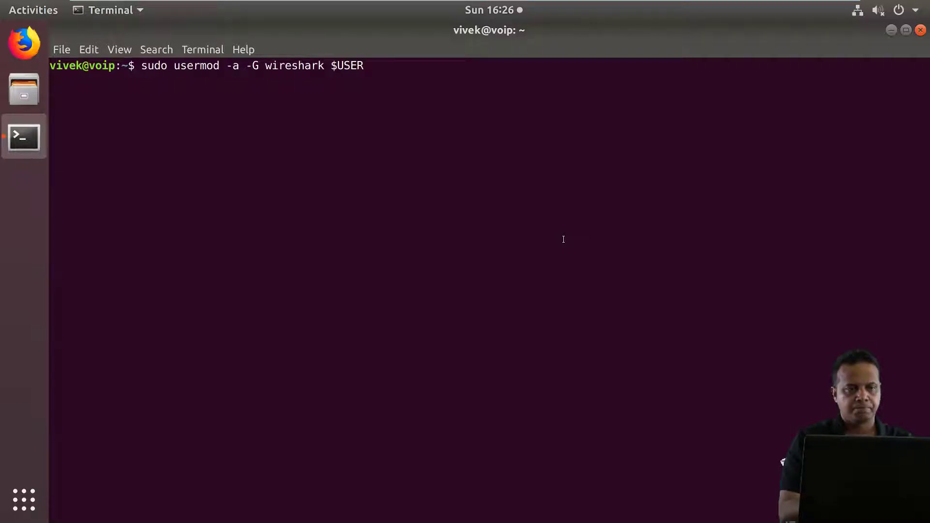
key("Return")
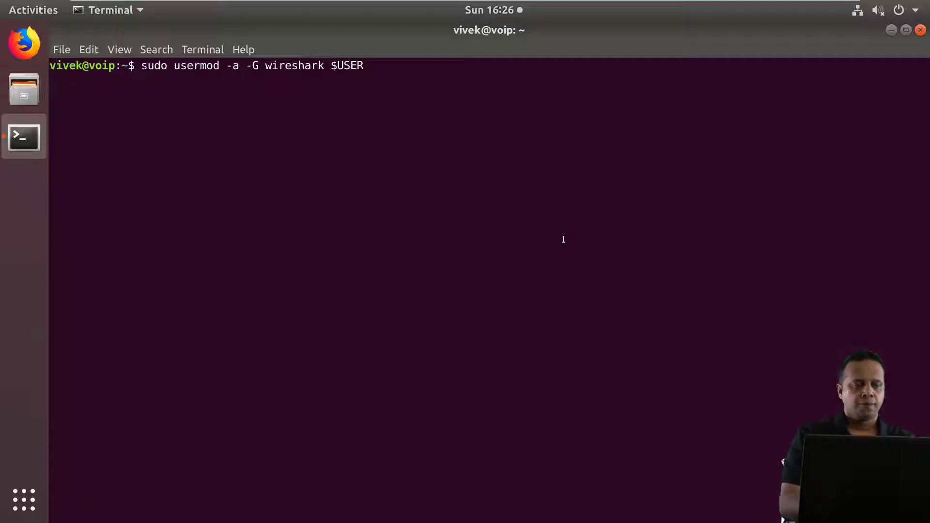
key("Return")
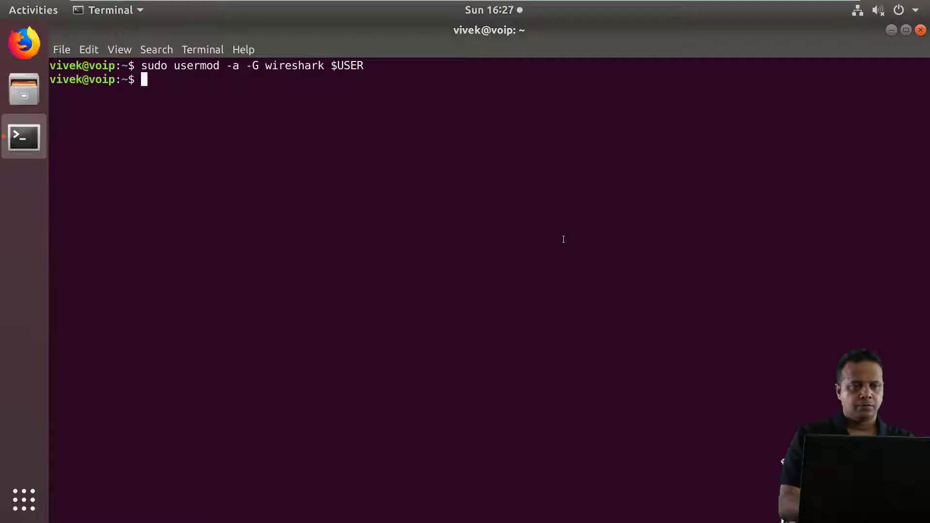
key("Return")
type("id")
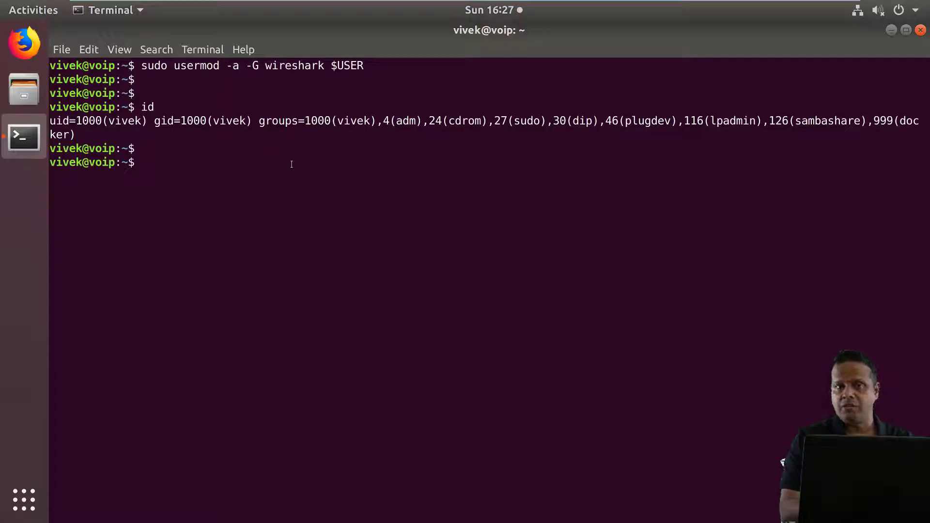
- Run newgrp wireshark, then id, highlighting gid 127 wireshark in the output
type("newgrp")
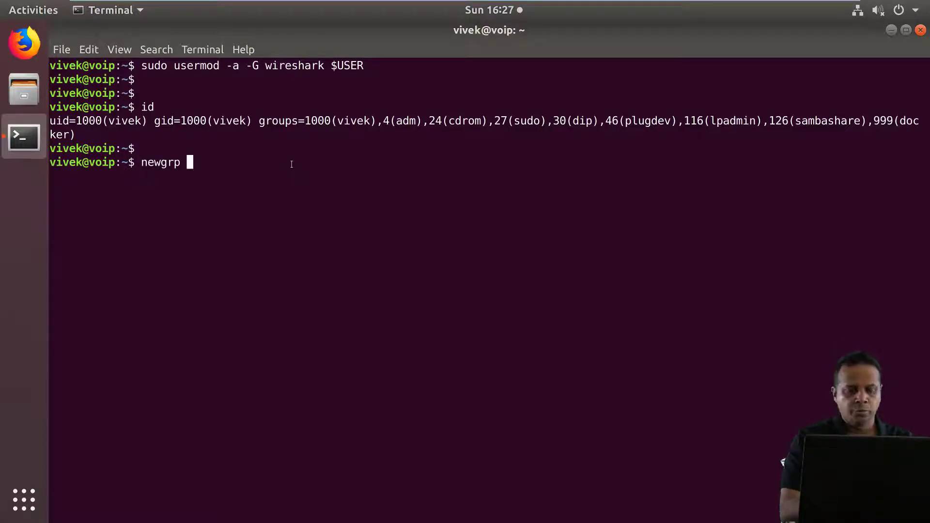
type("wireshark")
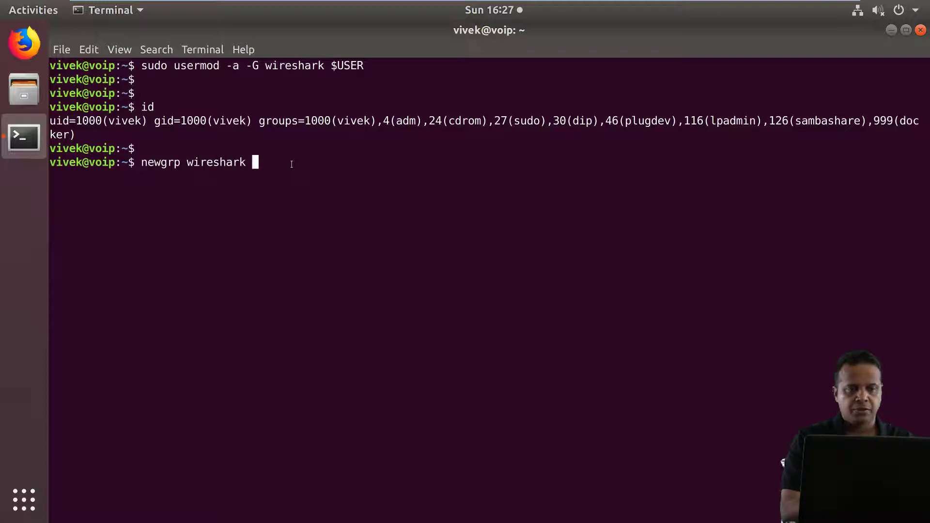
key("Return")
type("id")
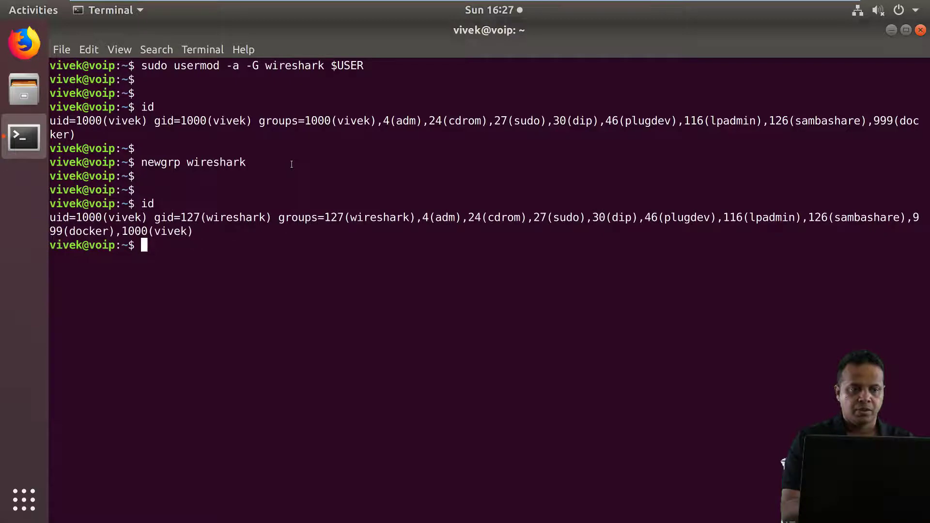
key("Return")
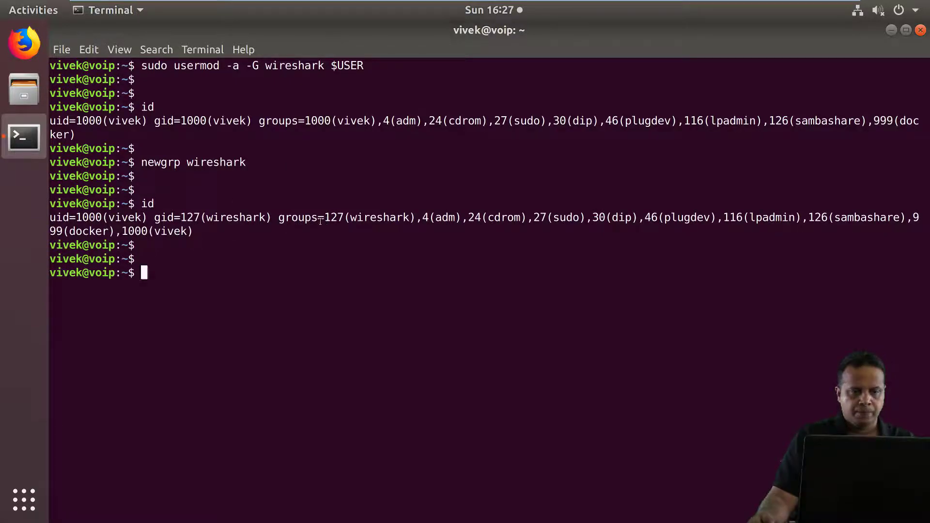
double_click(367, 217)
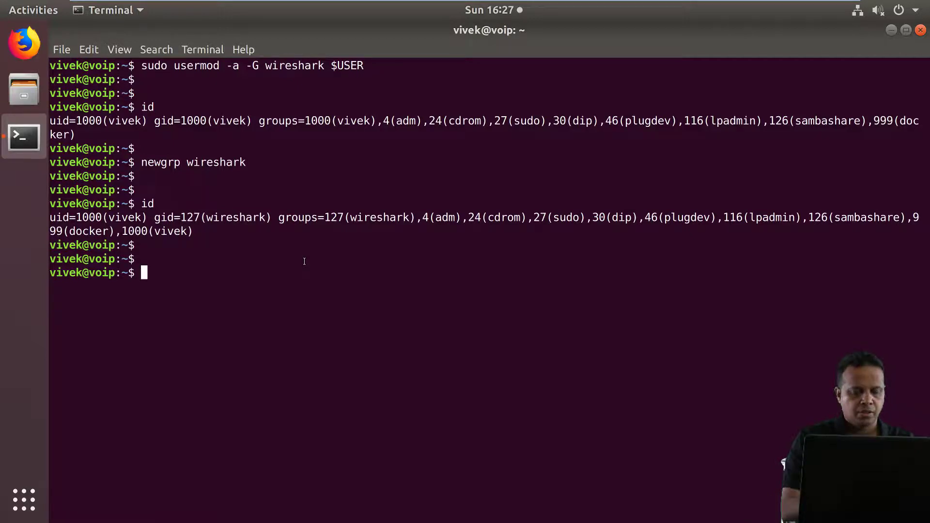
- Launch Wireshark with 'wireshark &', confirm version 2.6.1 in its About box, then quit
type("wireshark &")
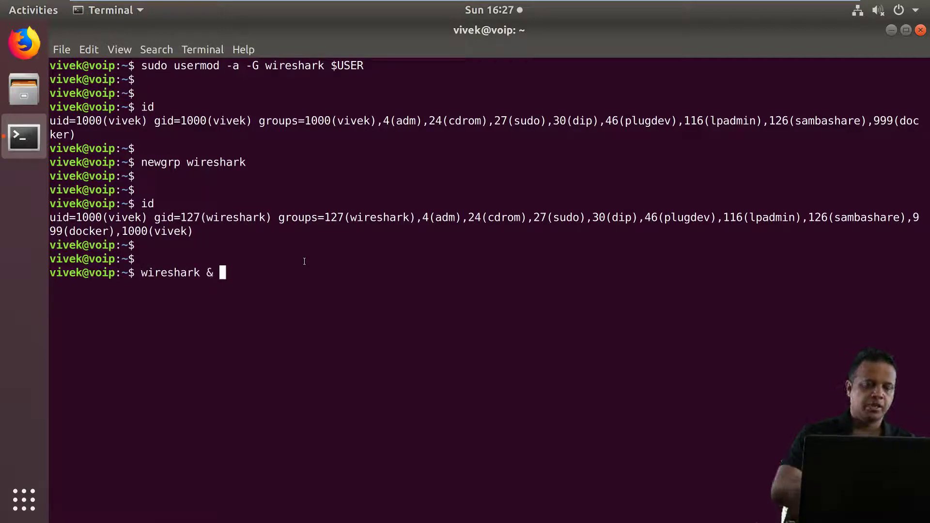
key("Return")
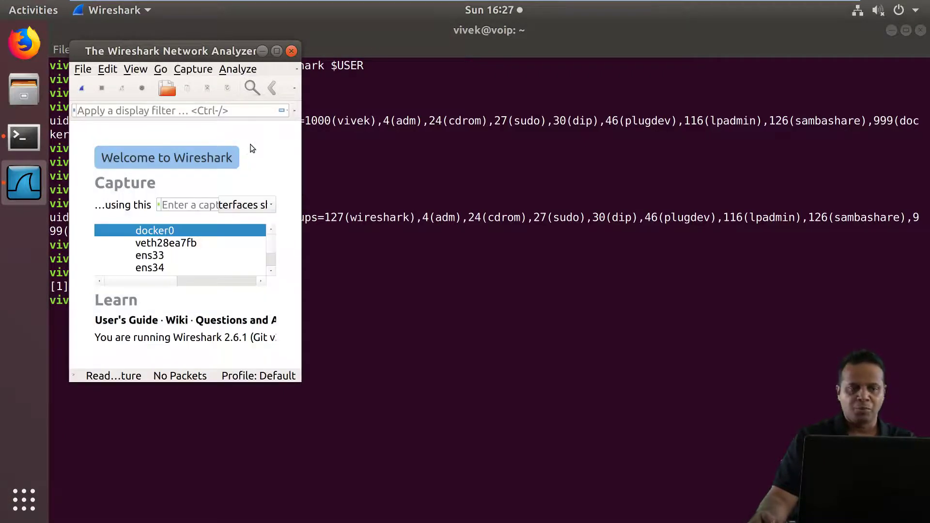
mouse_move(277, 51)
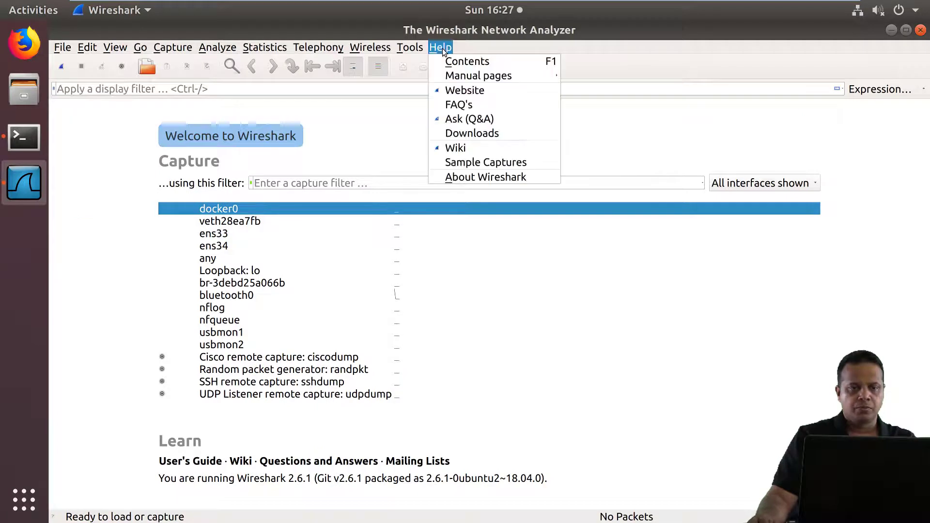
left_click(485, 177)
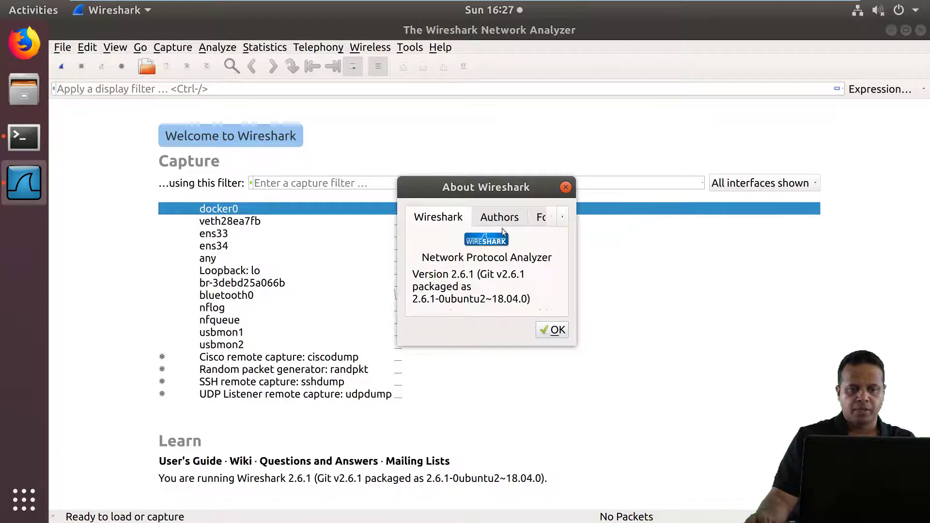
left_click(552, 330)
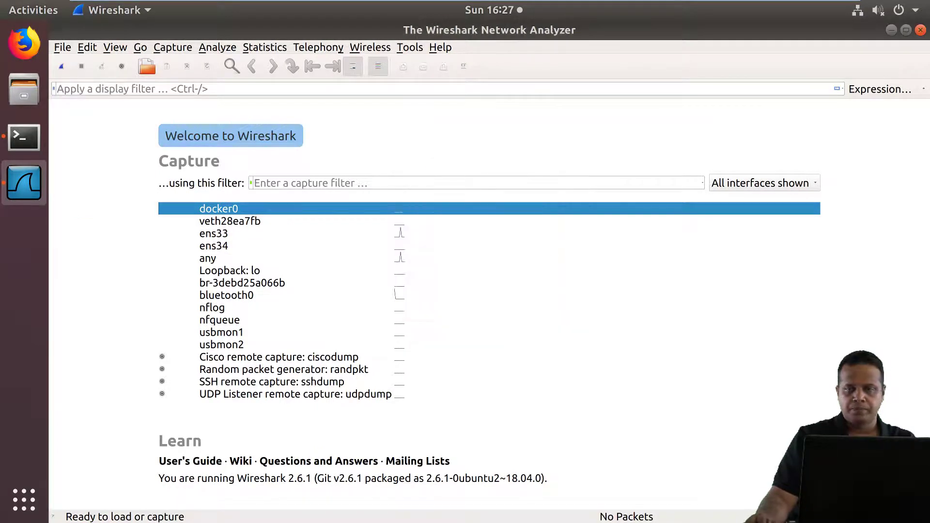
left_click(23, 137)
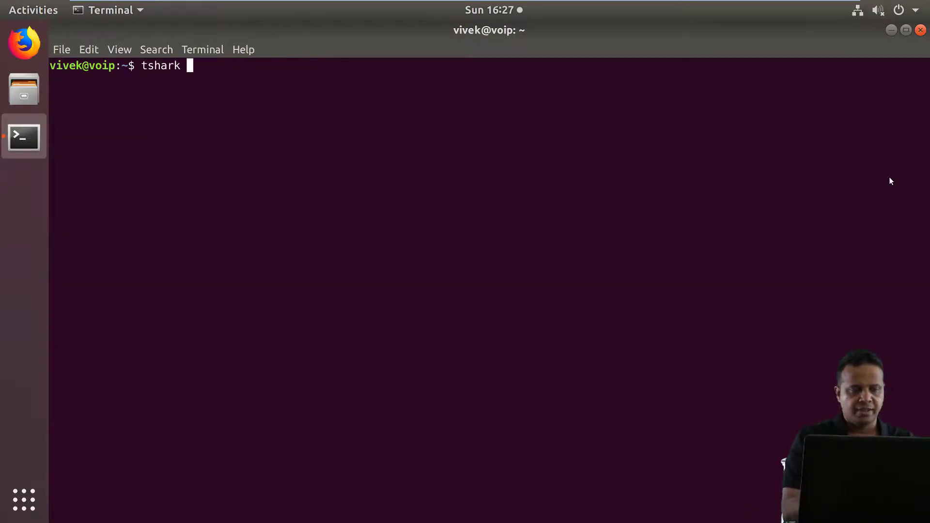
- Run tshark -v and highlight the reported 2.6.1 version number in the output
type("-v")
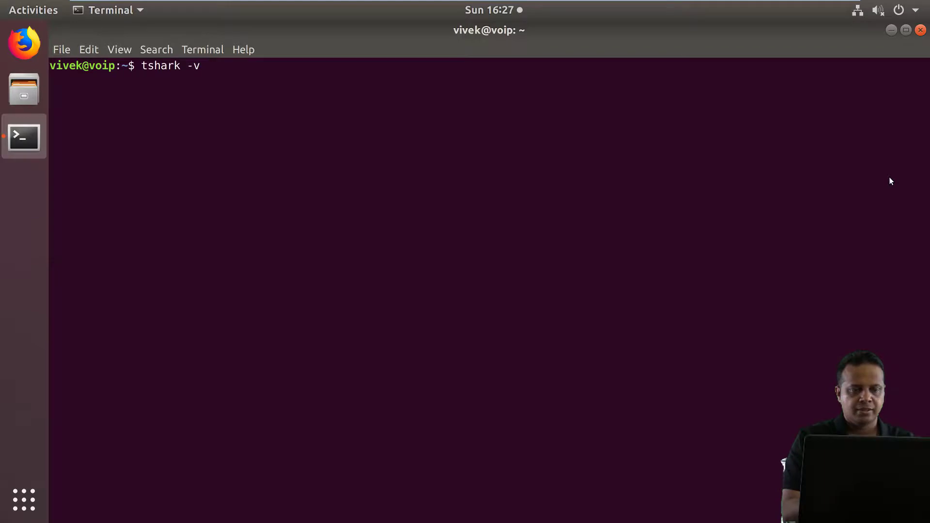
key("Return")
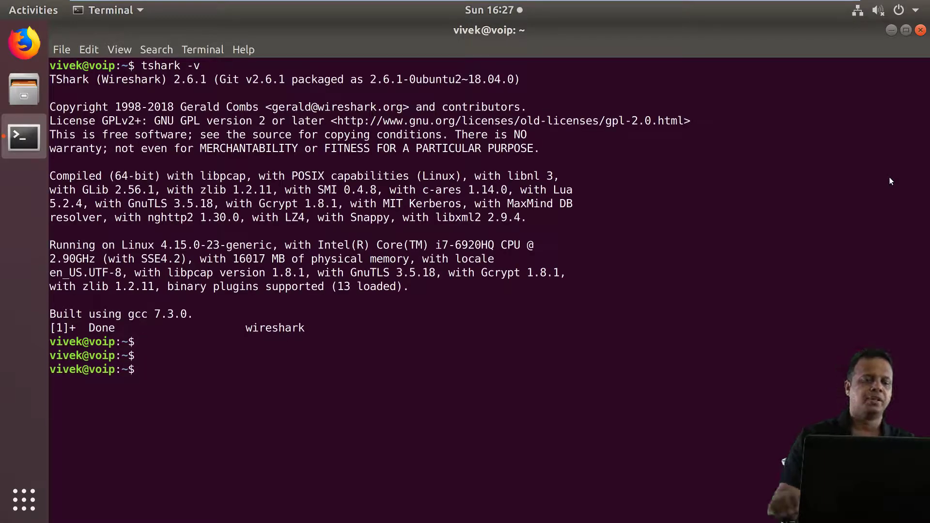
double_click(190, 79)
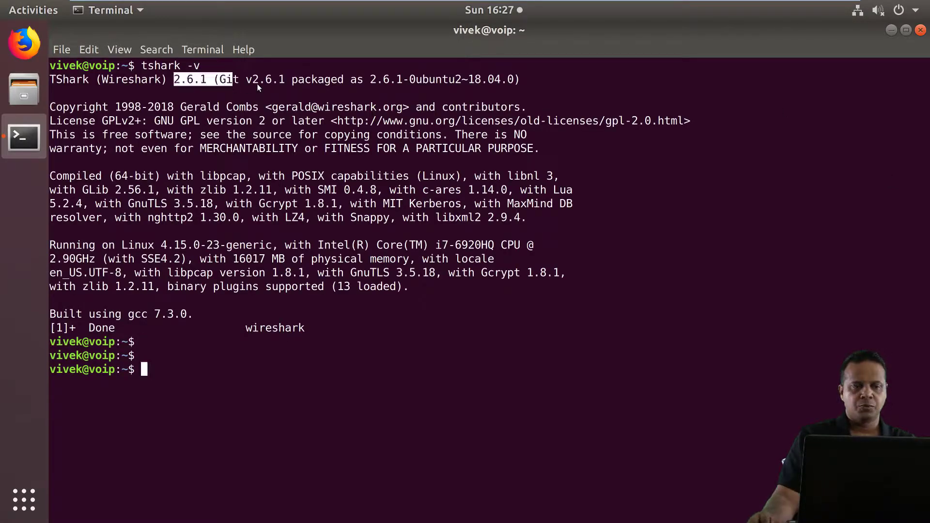